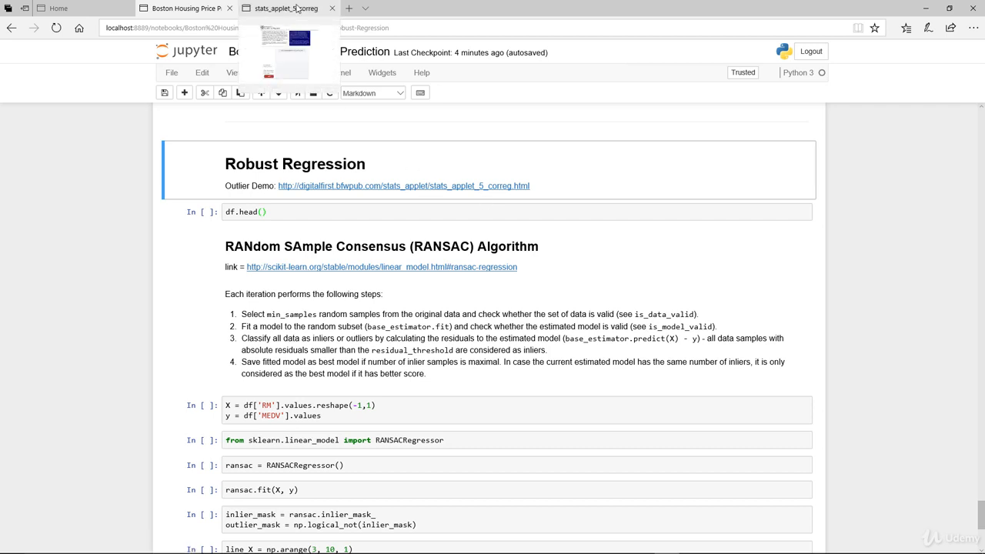
pyautogui.moveTo(303, 196)
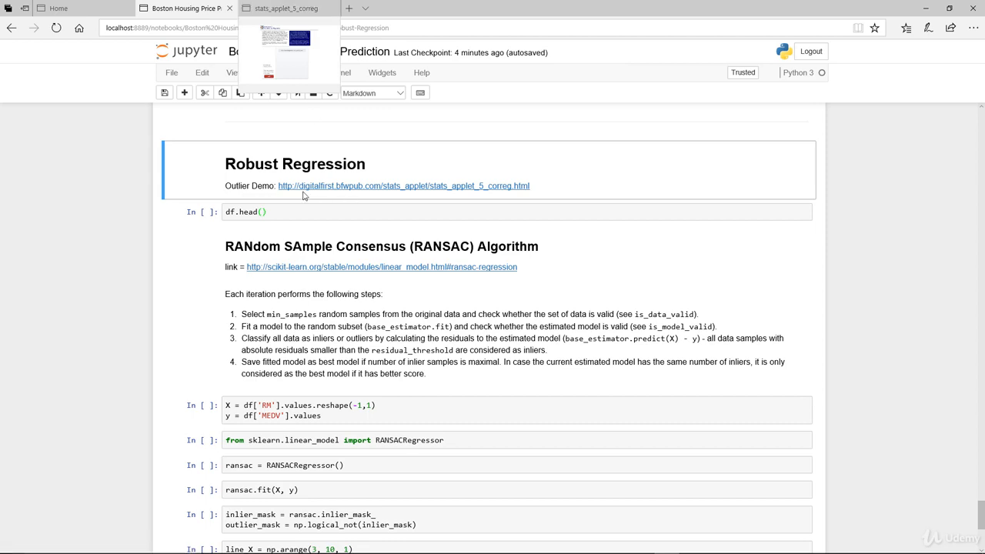
# Open the Outlier Demo applet in a new tab and bring the 100-point scatterplot into view
pyautogui.click(286, 10)
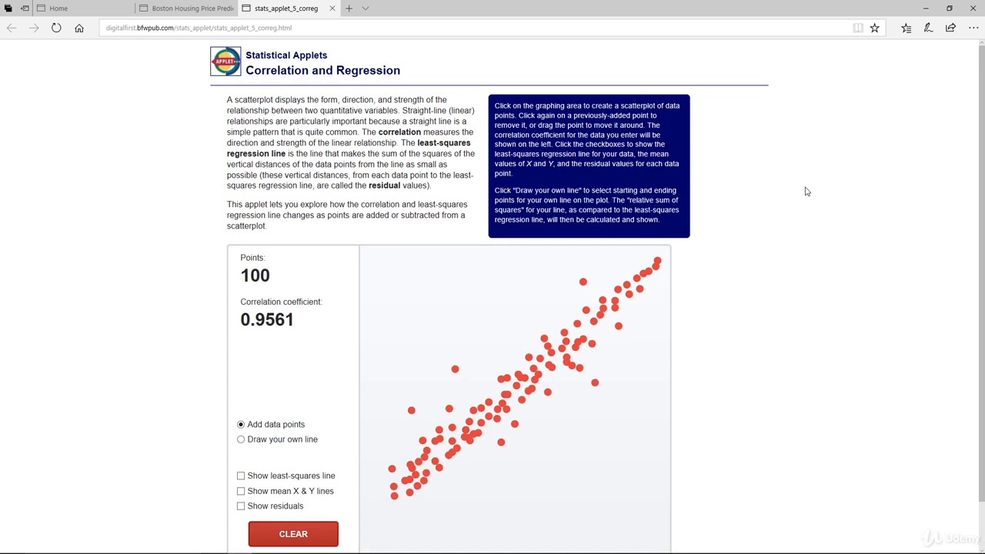
pyautogui.moveTo(277, 289)
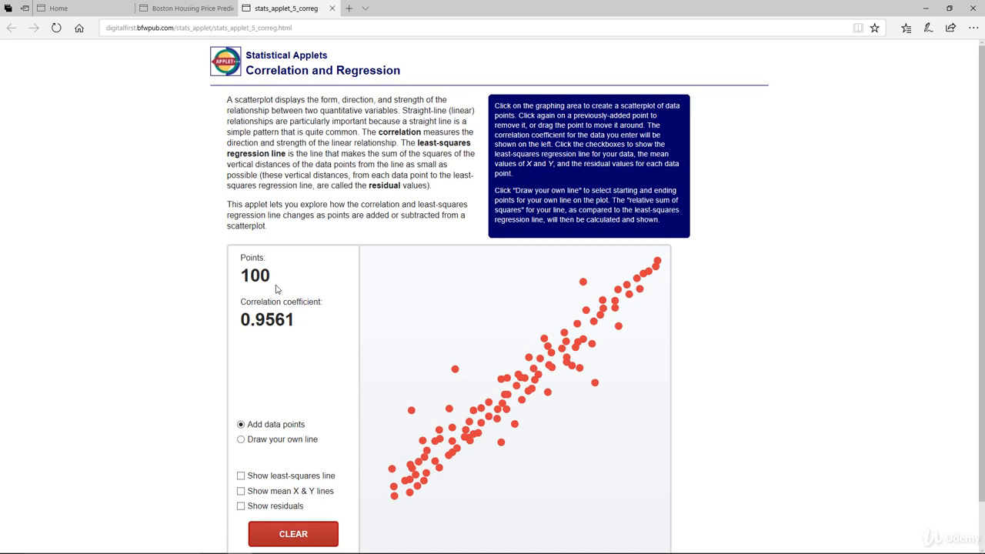
pyautogui.moveTo(742, 378)
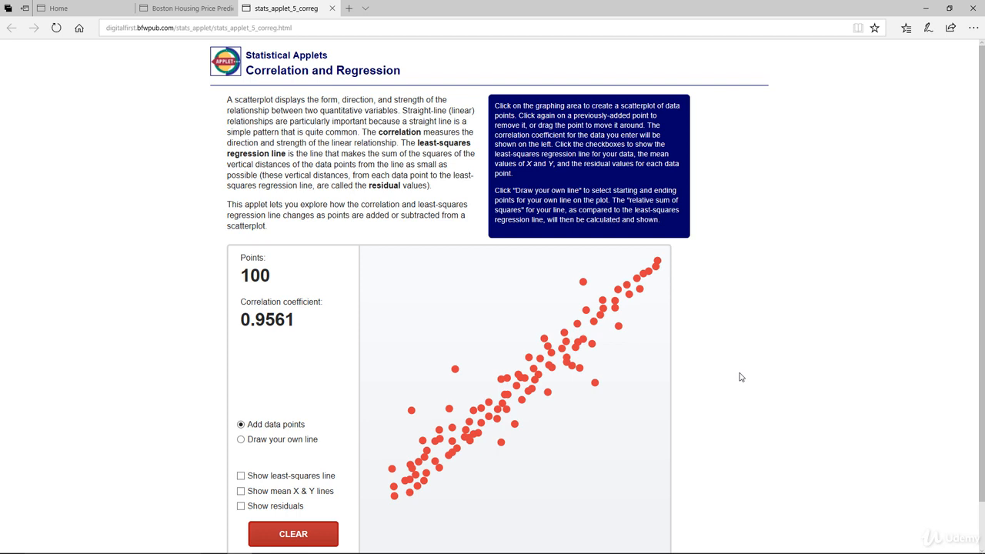
pyautogui.scroll(-3)
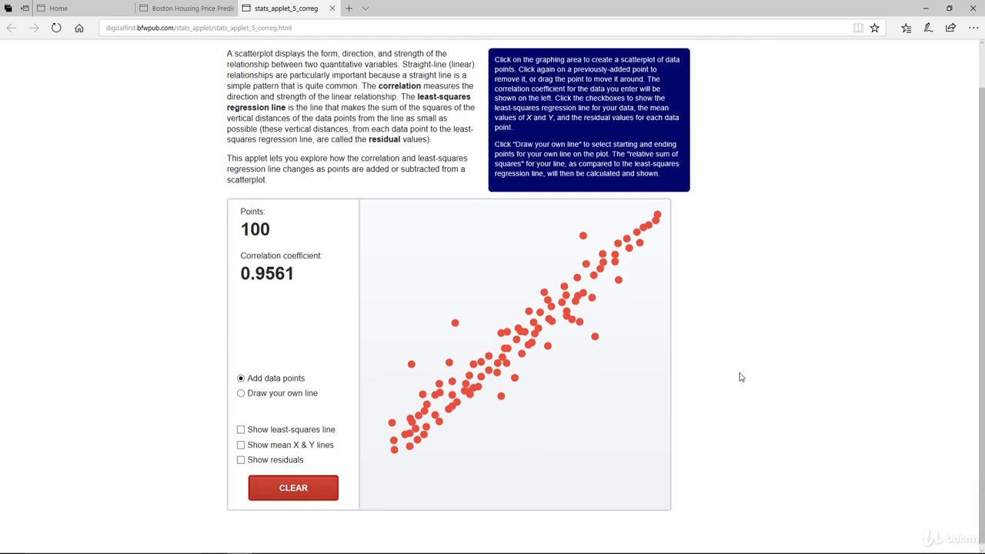
pyautogui.scroll(-3)
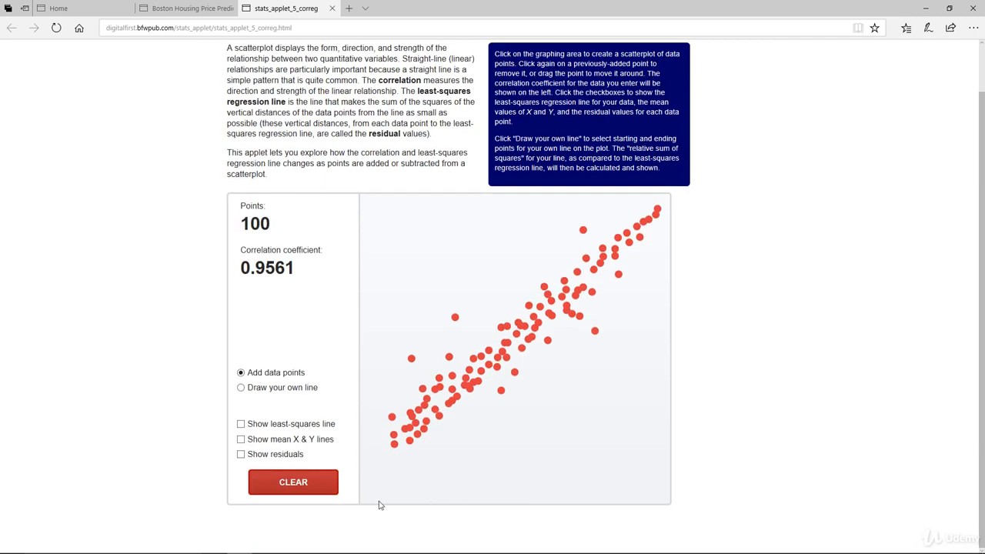
pyautogui.moveTo(326, 186)
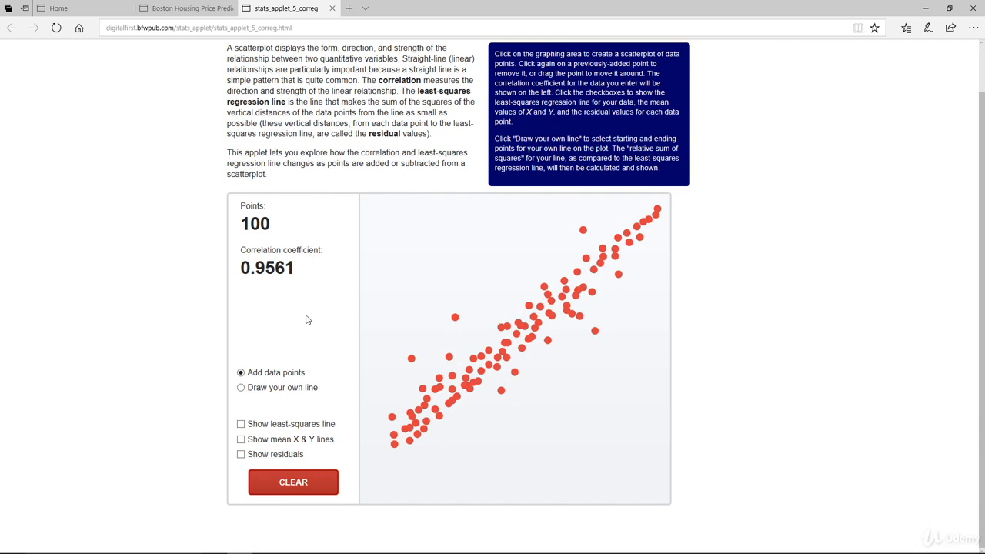
# Show the mean X & Y lines and least-squares line, briefly showing then hiding residuals
pyautogui.click(240, 440)
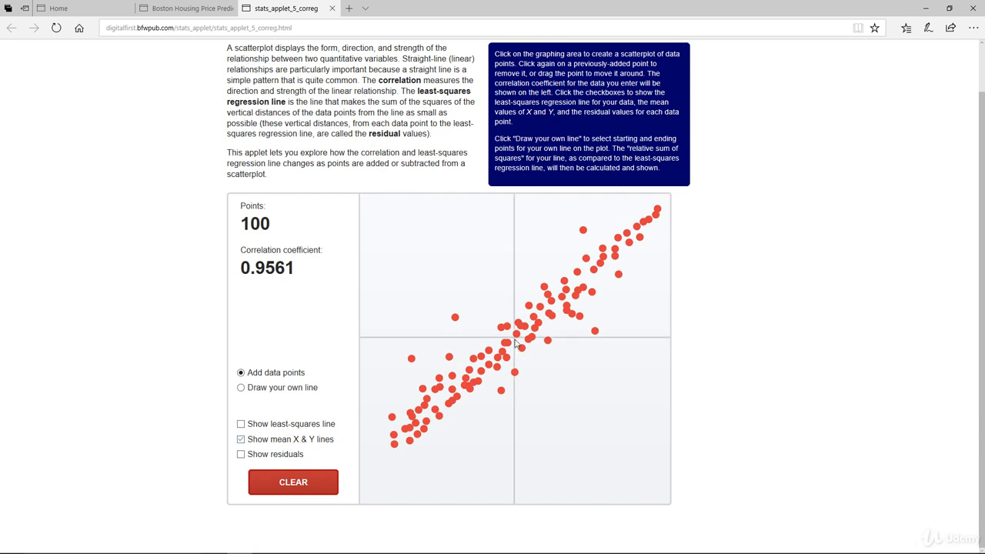
pyautogui.moveTo(520, 348)
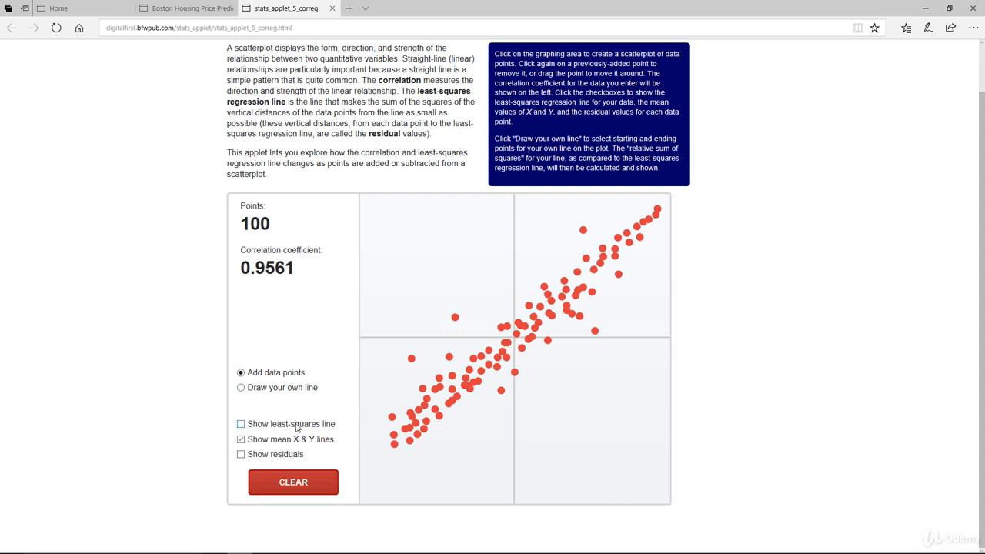
pyautogui.click(240, 425)
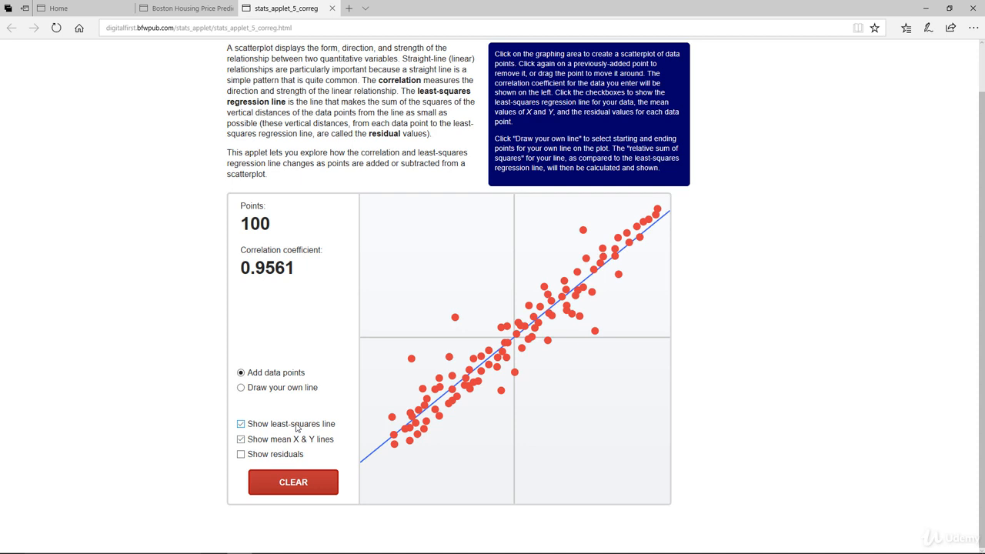
pyautogui.click(240, 455)
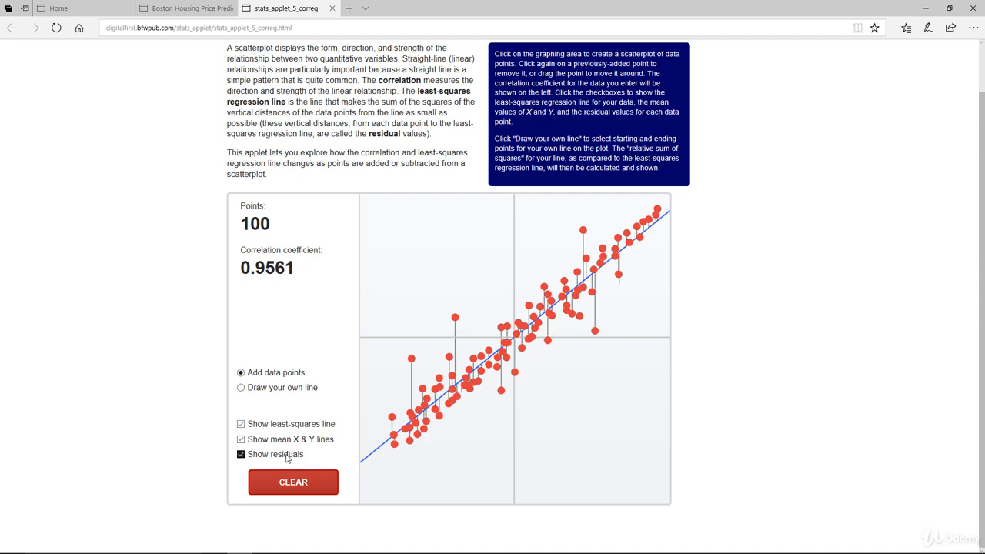
pyautogui.click(240, 455)
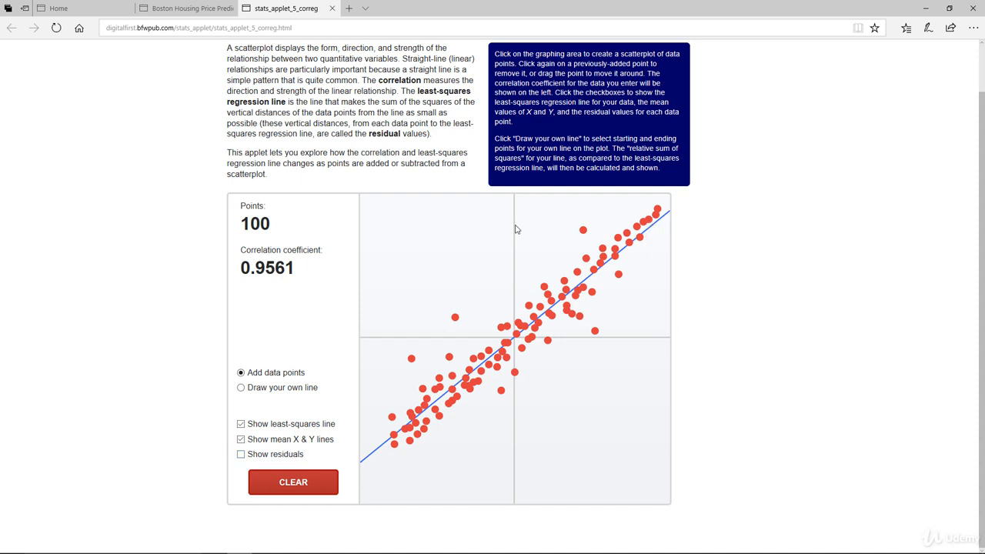
pyautogui.moveTo(237, 248)
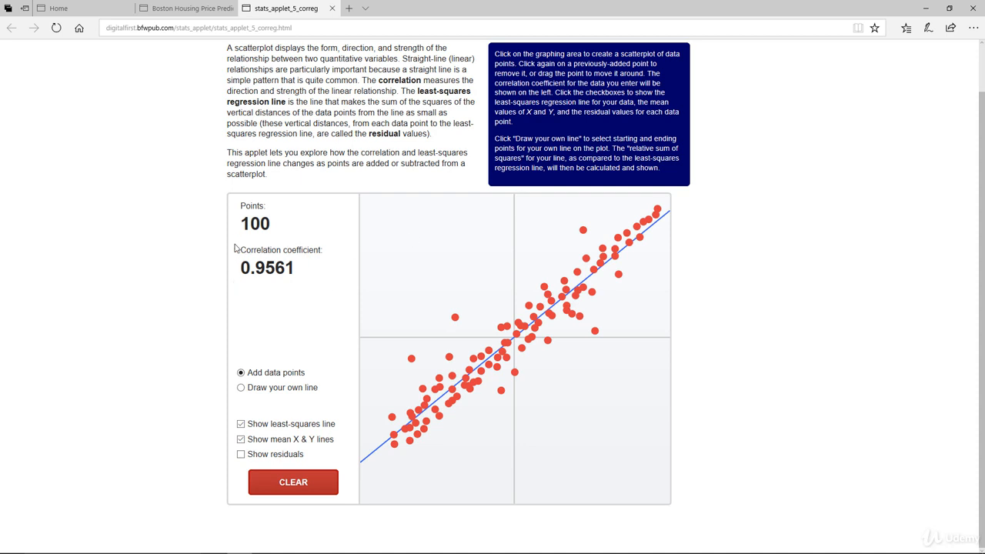
pyautogui.moveTo(311, 288)
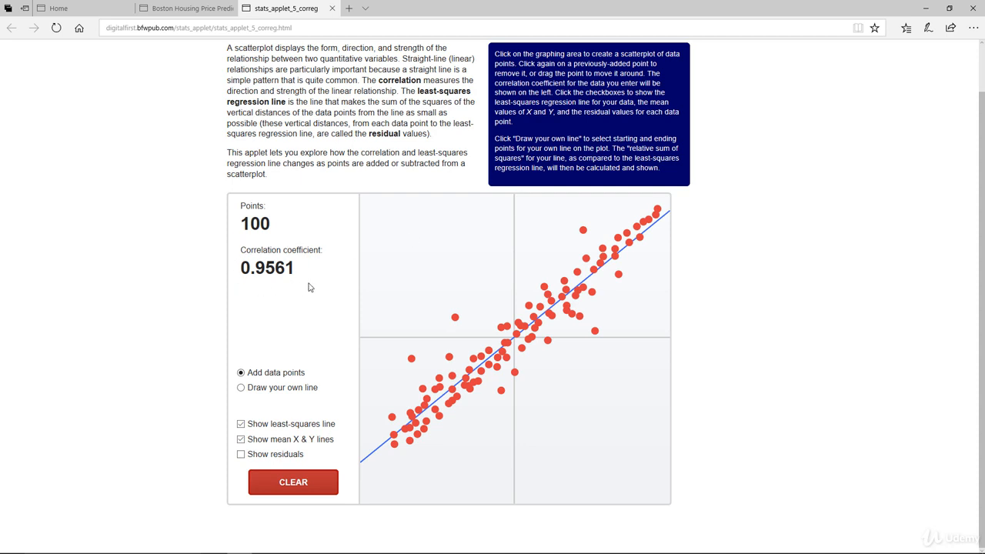
pyautogui.moveTo(634, 264)
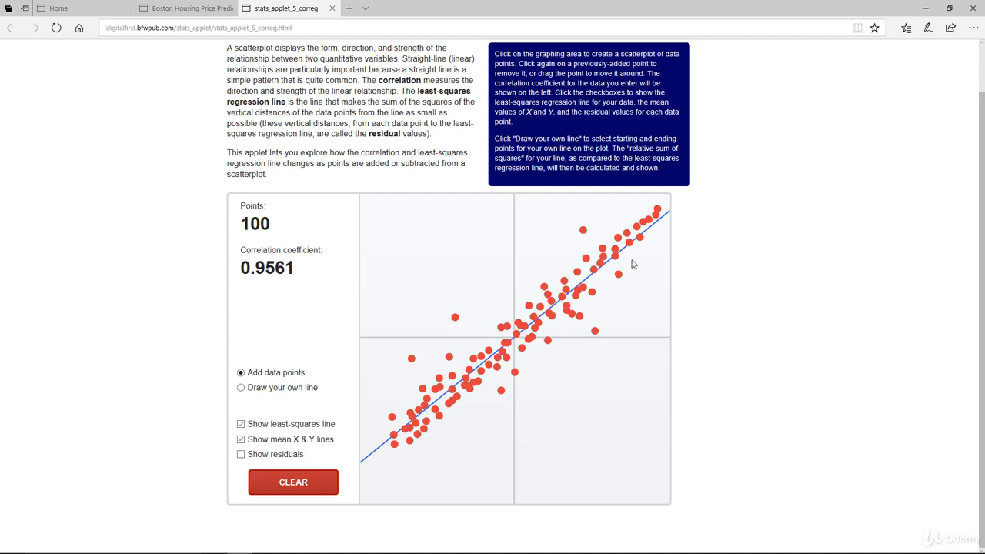
pyautogui.moveTo(642, 243)
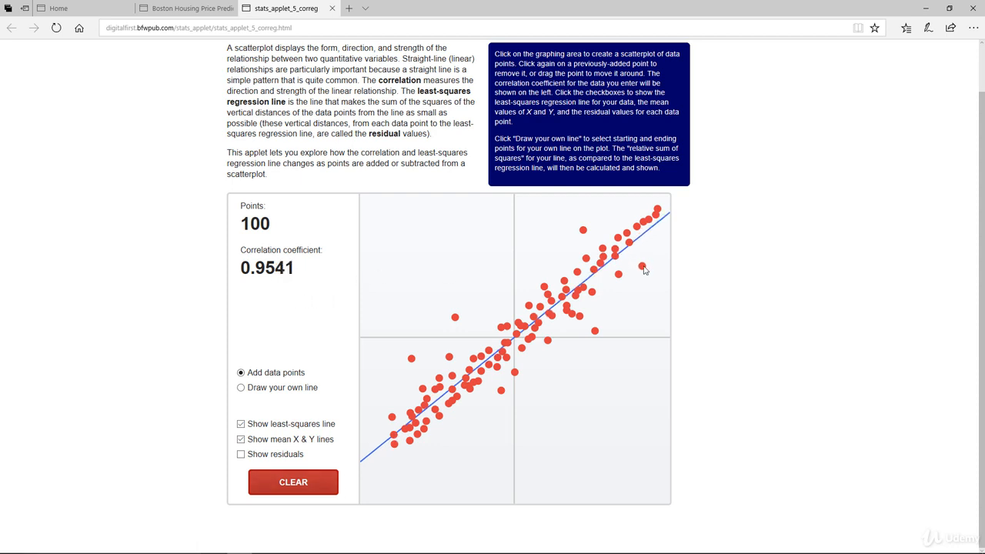
# Drag a top-right point down to the bottom-right corner and add outlier points there, lowering the correlation
pyautogui.moveTo(643, 268); pyautogui.dragTo(644, 284)
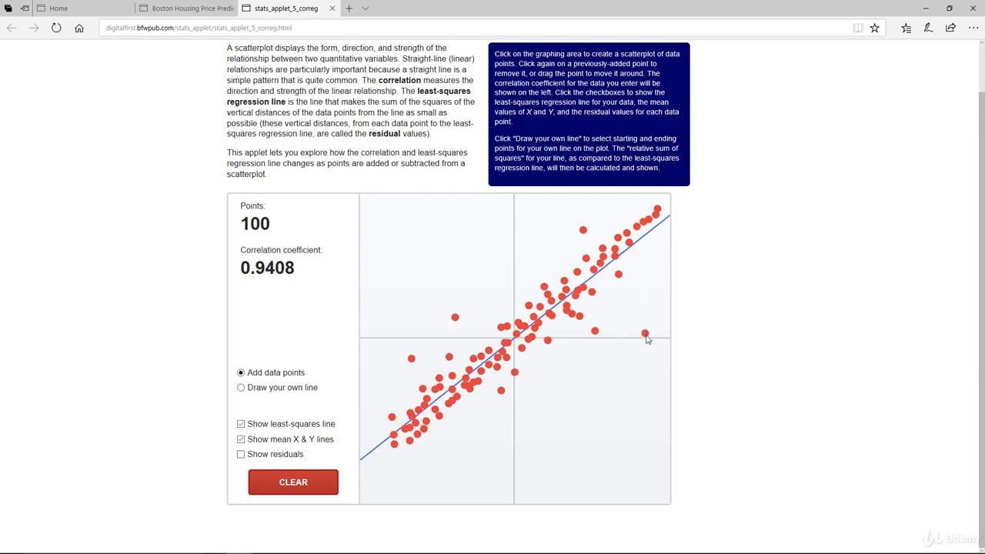
pyautogui.moveTo(645, 336); pyautogui.dragTo(645, 416)
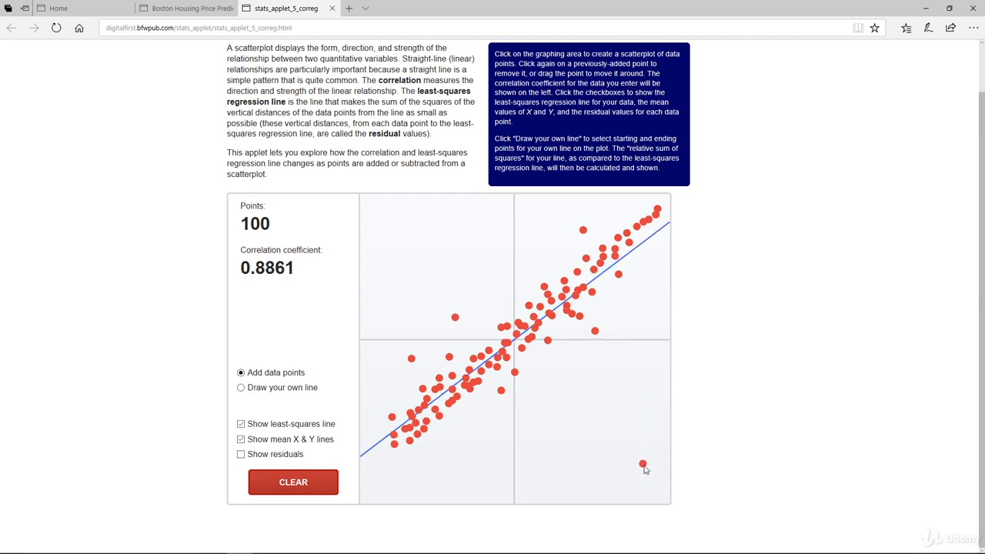
pyautogui.moveTo(643, 465); pyautogui.dragTo(643, 505)
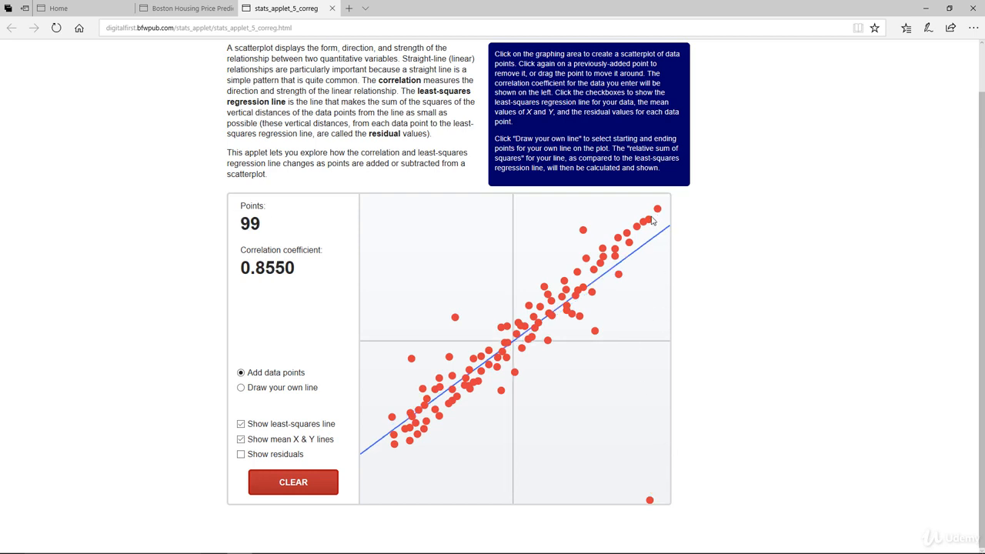
pyautogui.click(659, 494)
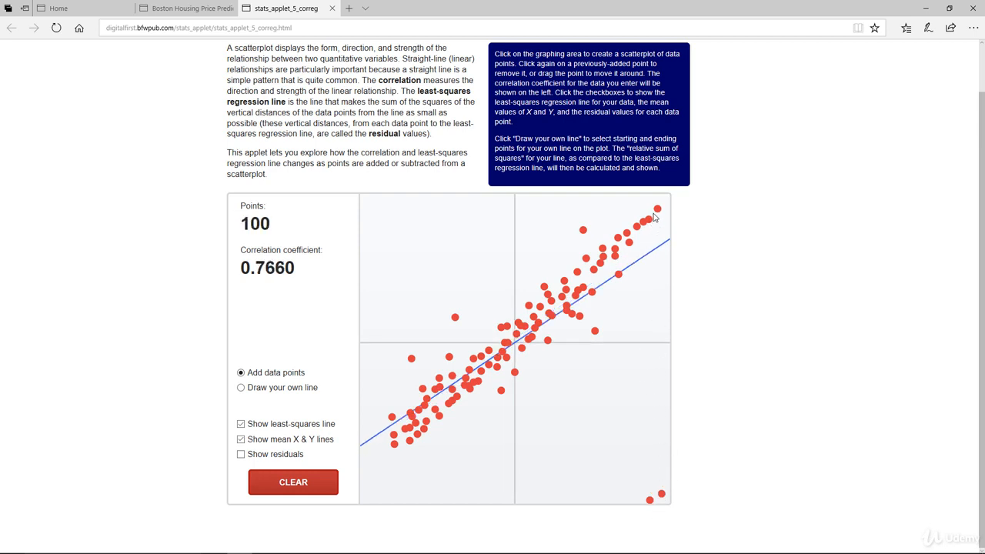
pyautogui.click(659, 208)
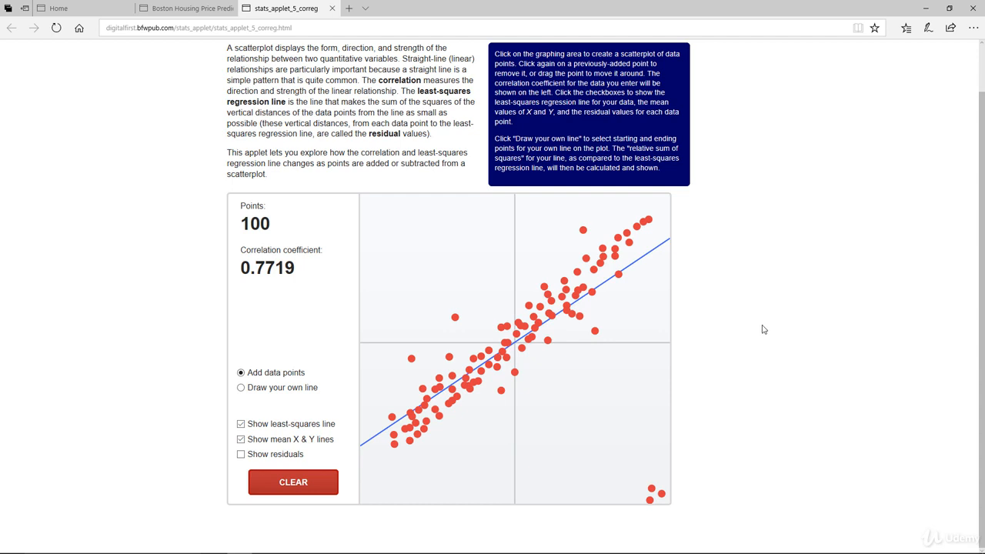
pyautogui.moveTo(283, 299)
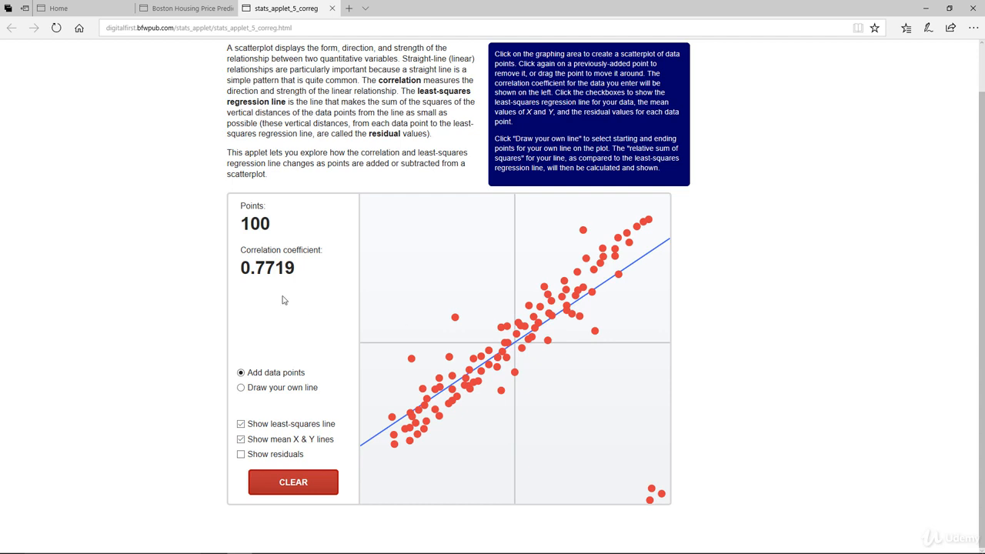
pyautogui.moveTo(531, 428)
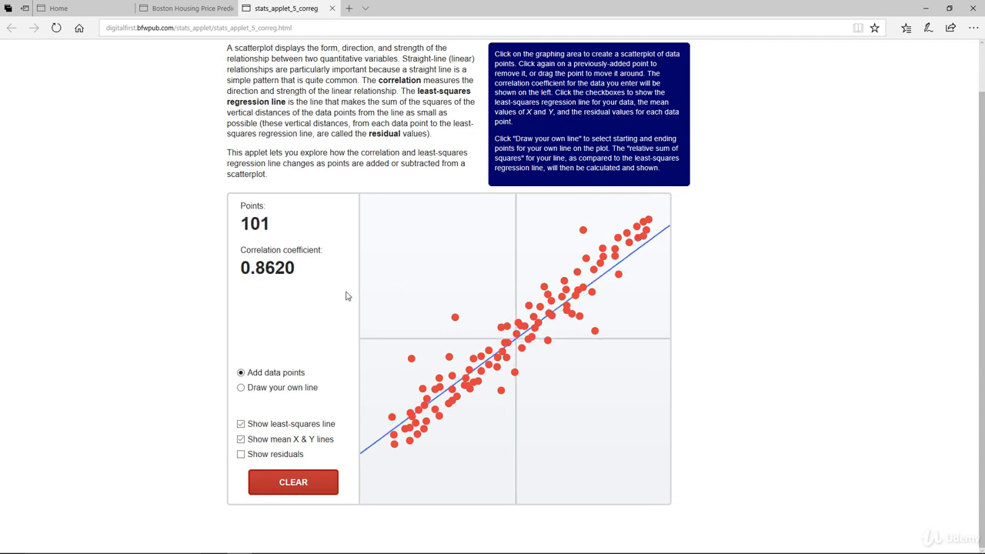
pyautogui.moveTo(276, 249)
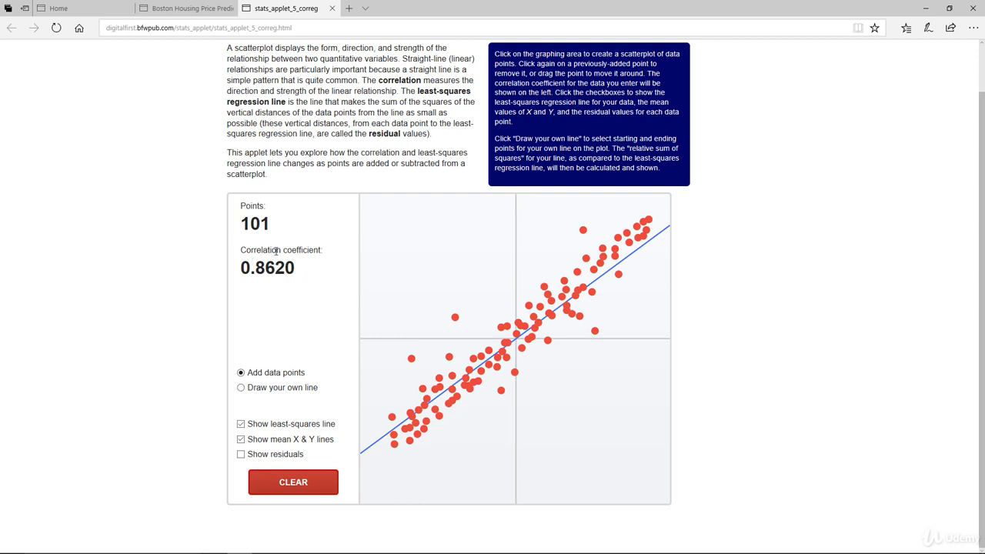
# Add outlier points in the lower-right of the graph, then remove them, leaving 102 points at correlation 0.7777
pyautogui.click(656, 497)
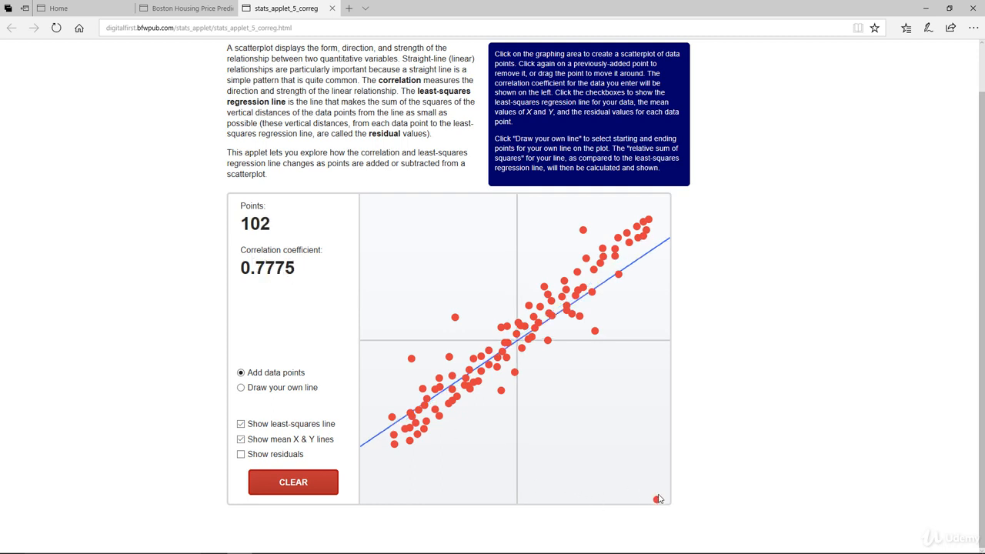
pyautogui.click(659, 493)
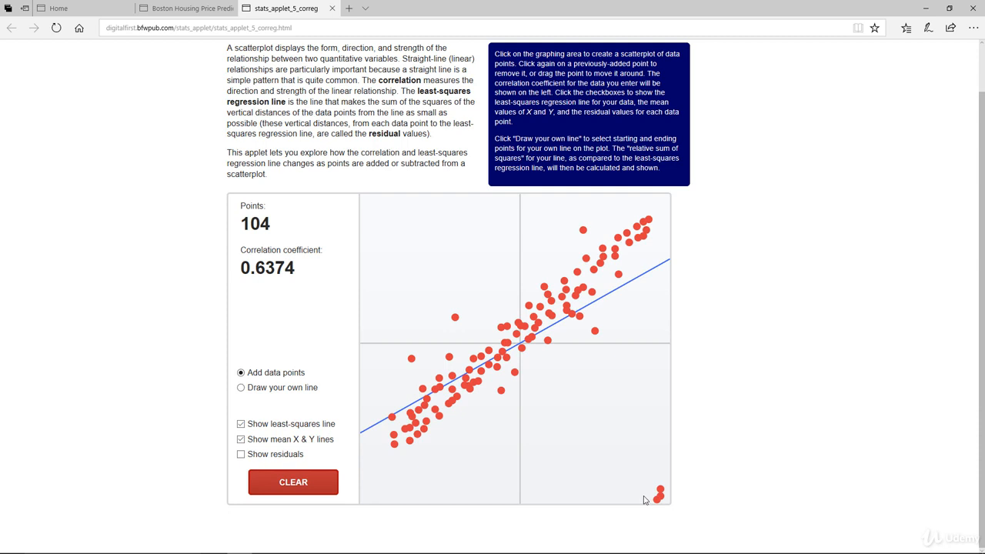
pyautogui.click(658, 490)
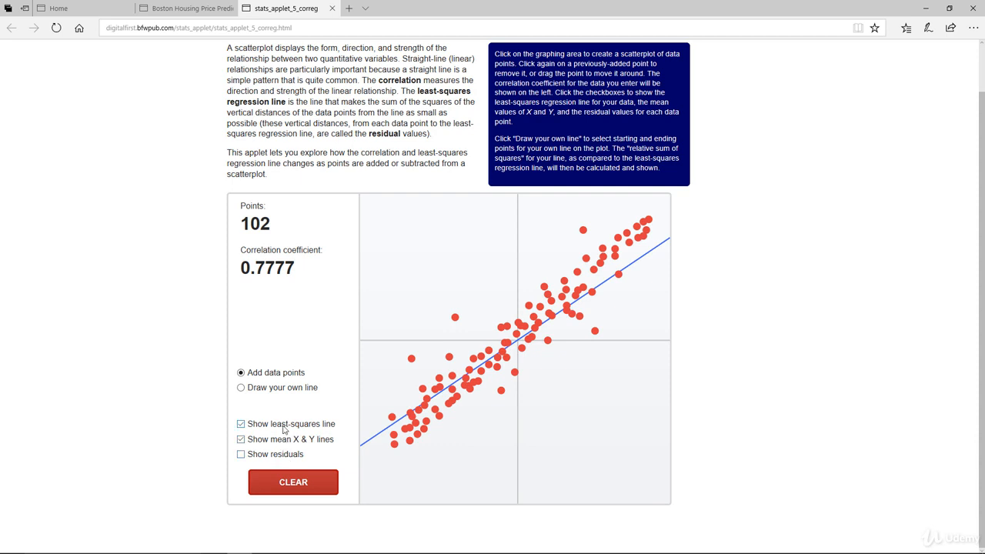
pyautogui.moveTo(627, 313)
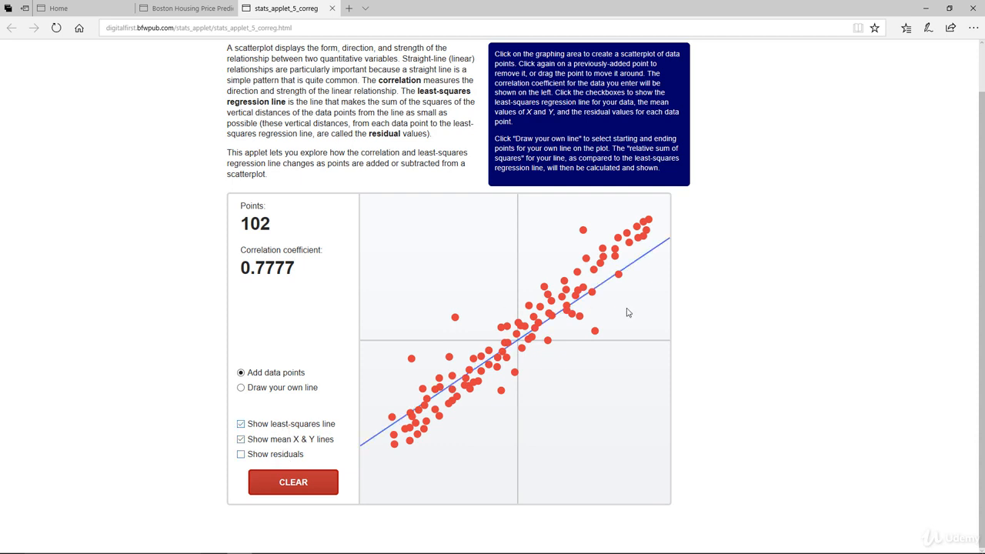
pyautogui.moveTo(434, 327)
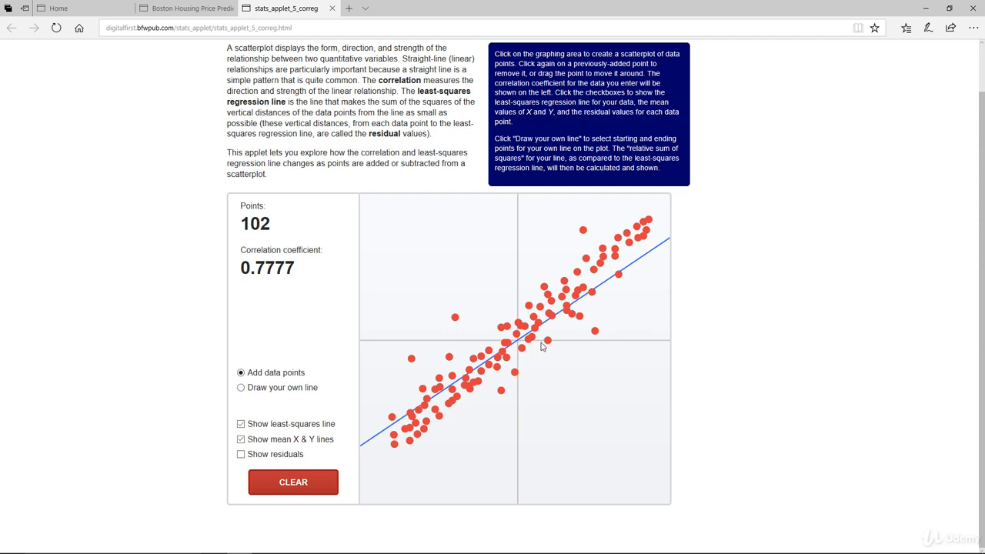
pyautogui.moveTo(539, 347)
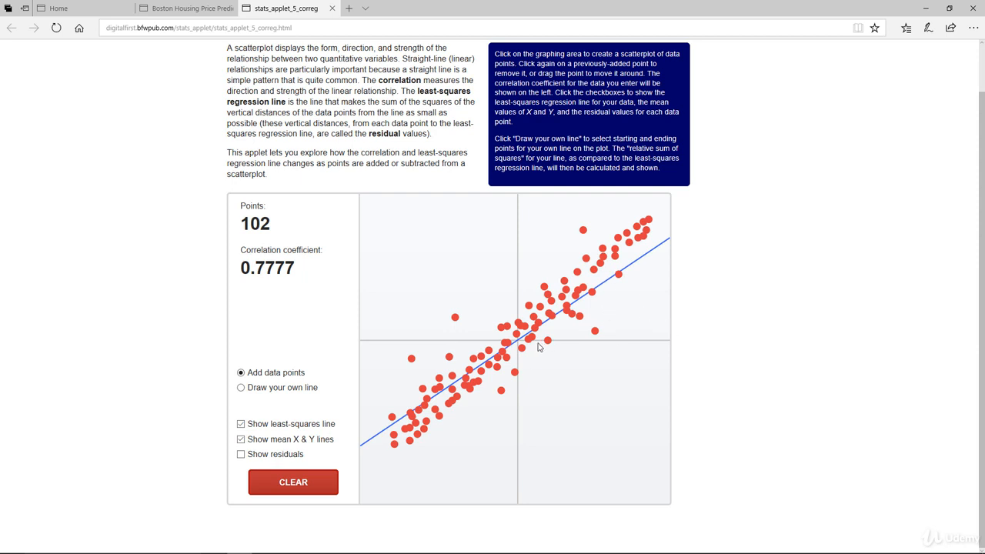
pyautogui.moveTo(697, 293)
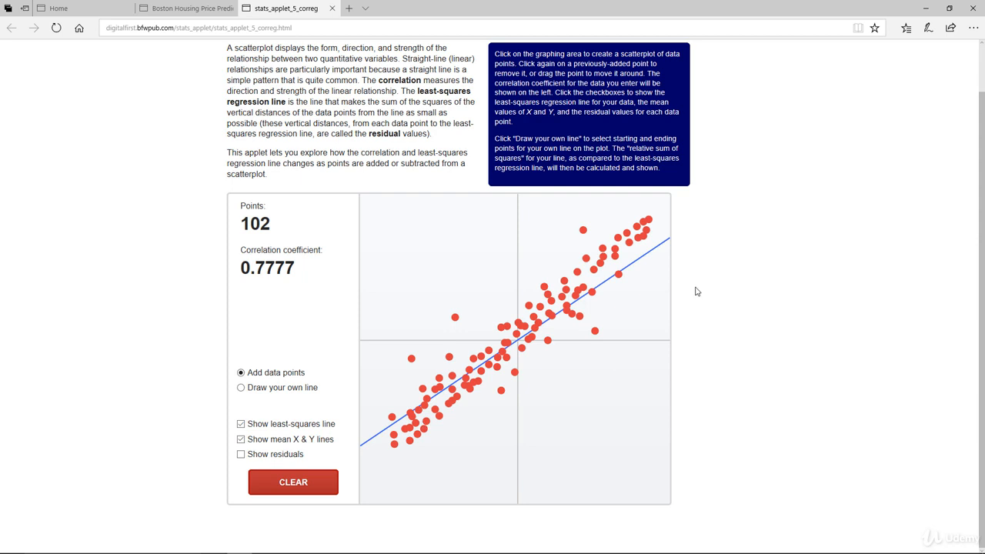
pyautogui.moveTo(668, 243)
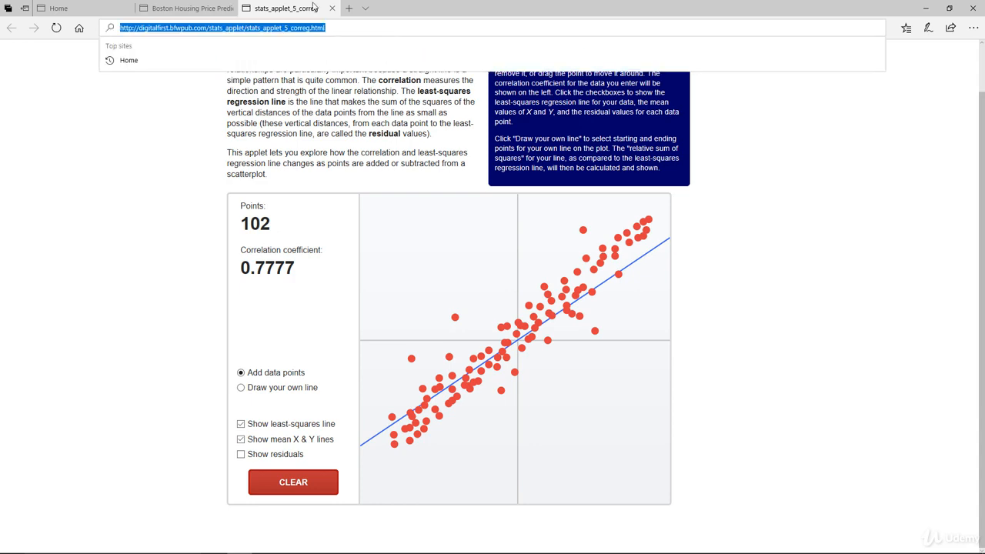
# Return to the Boston Housing notebook and run df.head() to show the first five rows
pyautogui.click(184, 7)
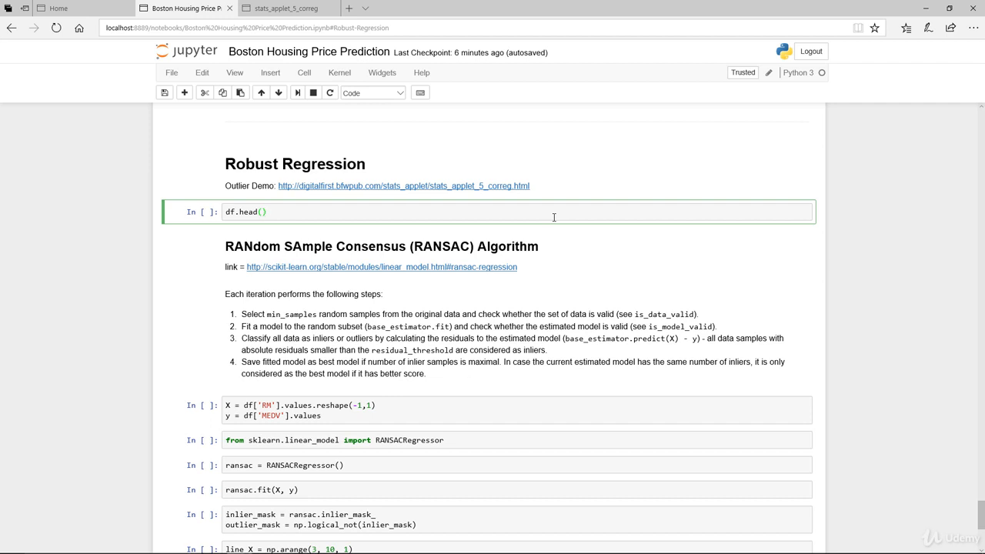
pyautogui.press('Shift+Enter')
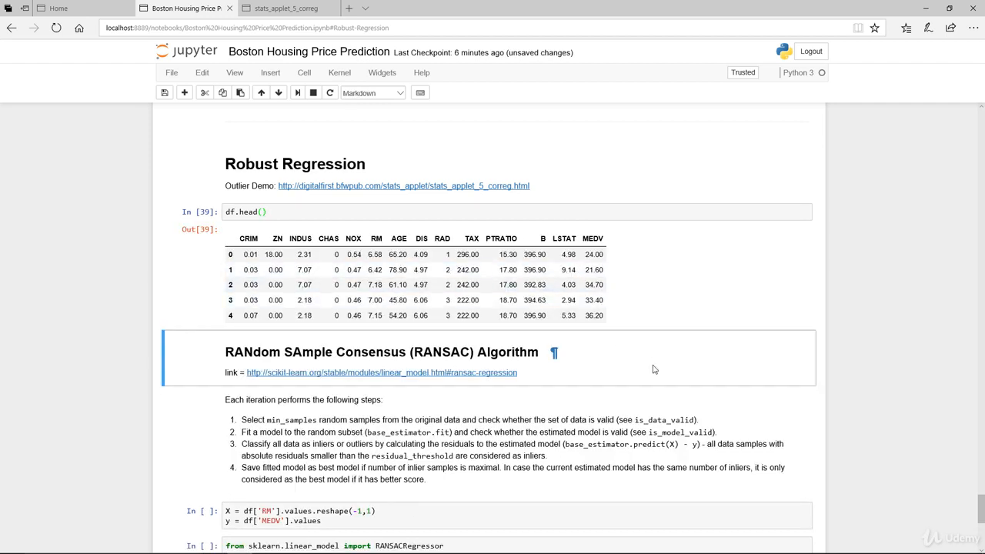
pyautogui.scroll(-3)
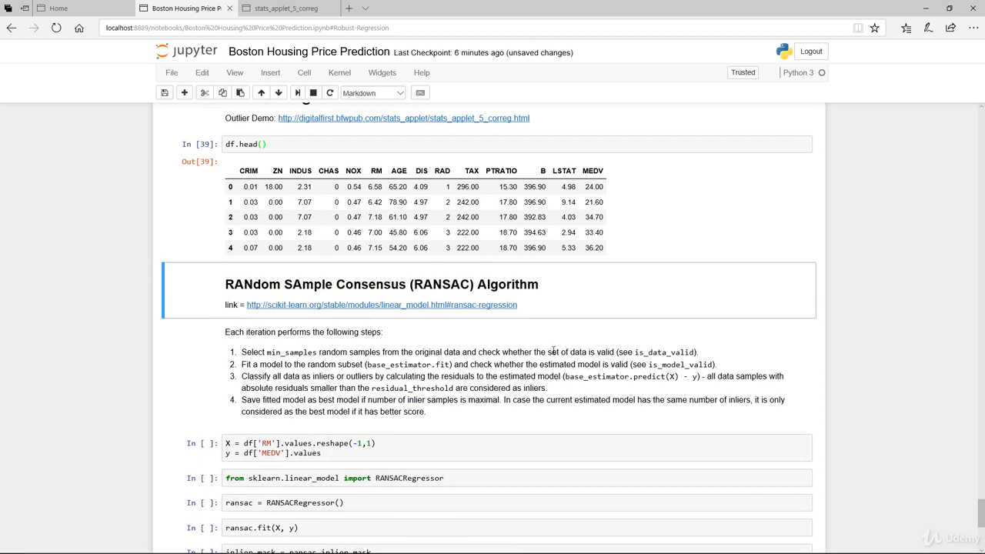
# Read the scikit-learn RANSAC documentation section, then return to the notebook
pyautogui.click(388, 305)
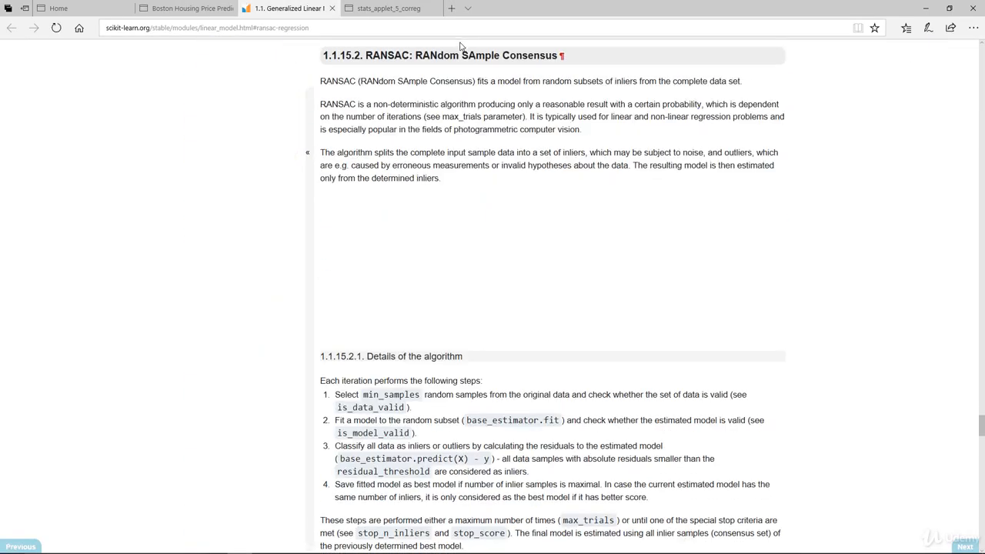
pyautogui.scroll(-3)
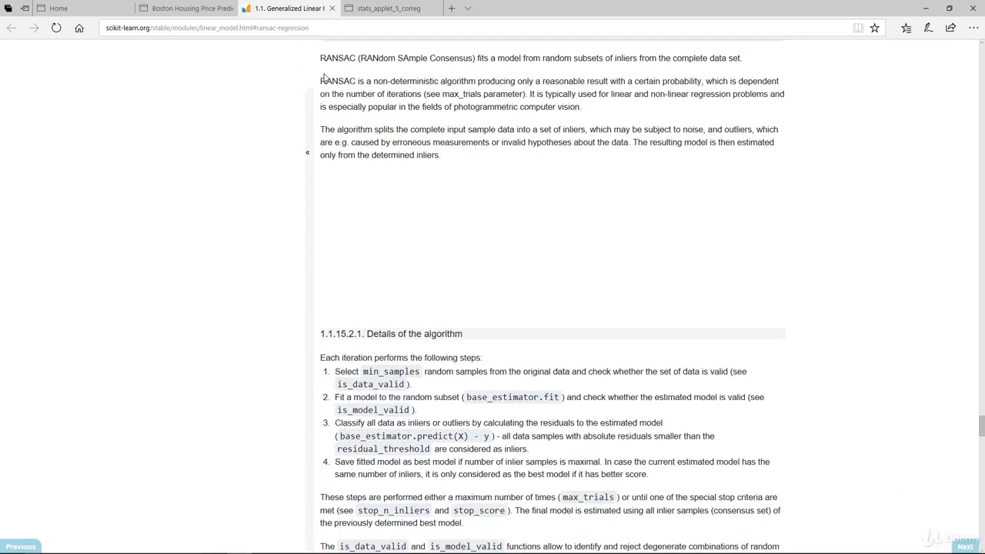
pyautogui.scroll(3)
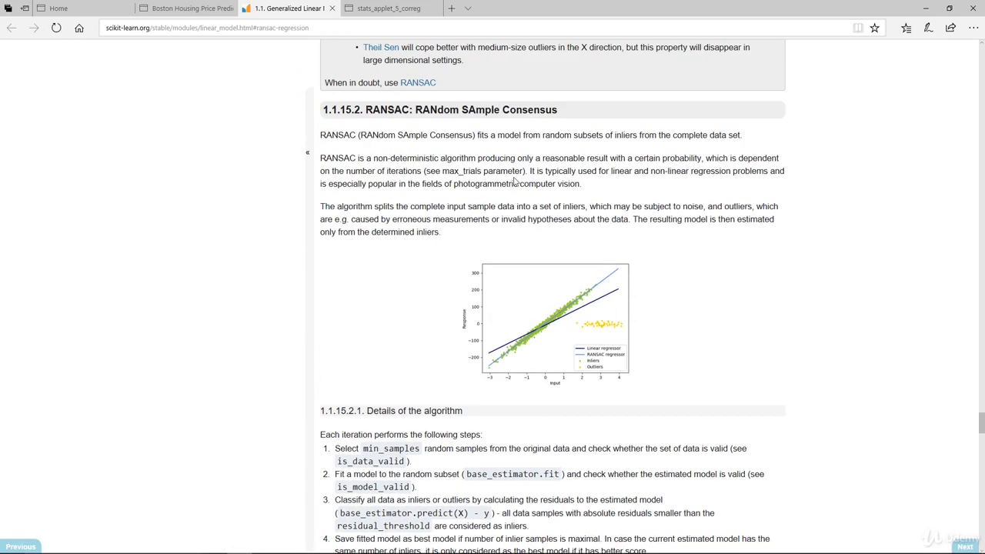
pyautogui.moveTo(541, 150)
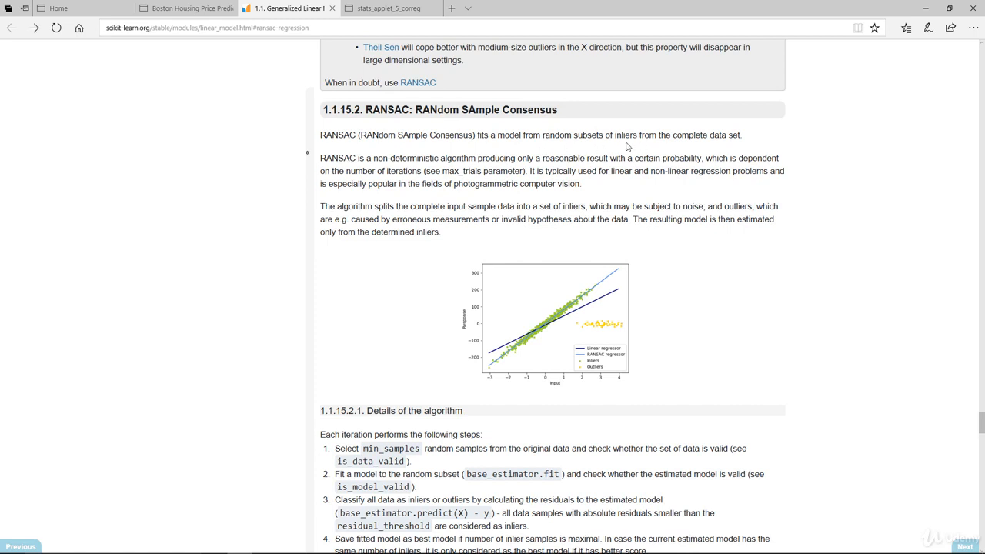
pyautogui.moveTo(729, 148)
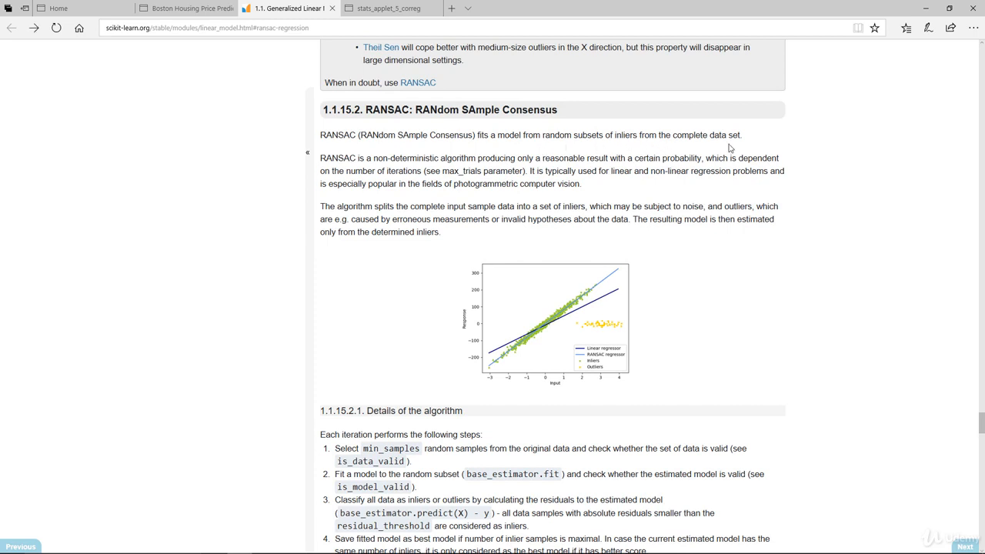
pyautogui.click(185, 8)
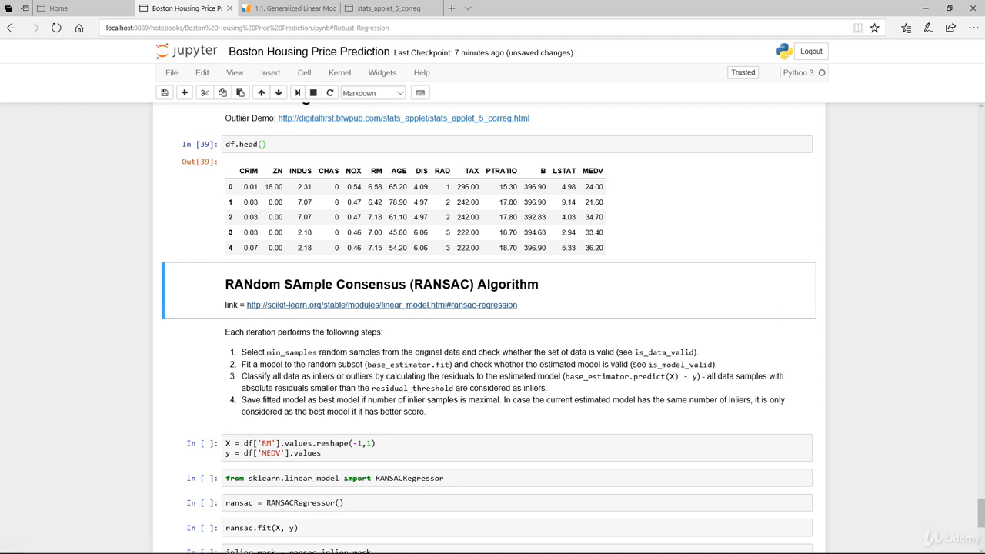
pyautogui.moveTo(683, 340)
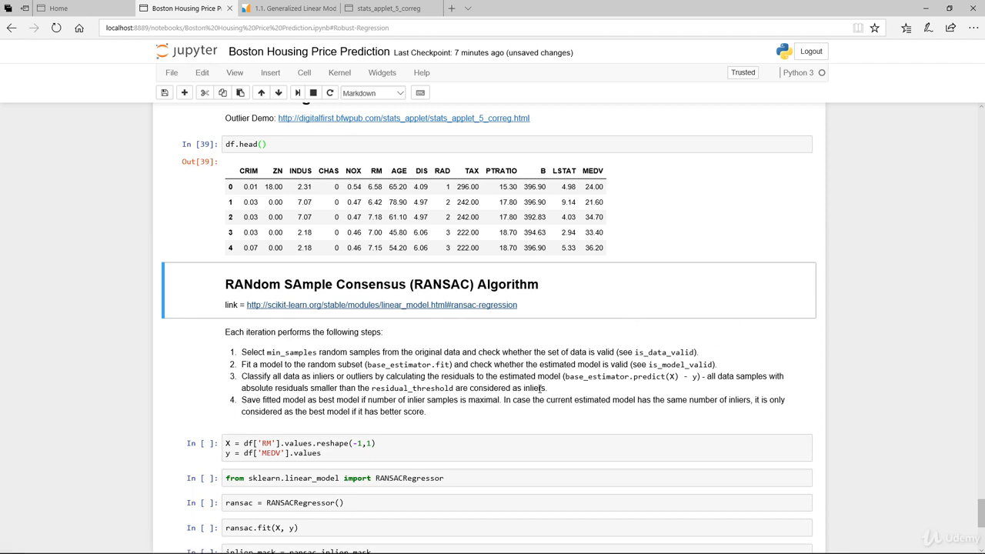
pyautogui.moveTo(738, 428)
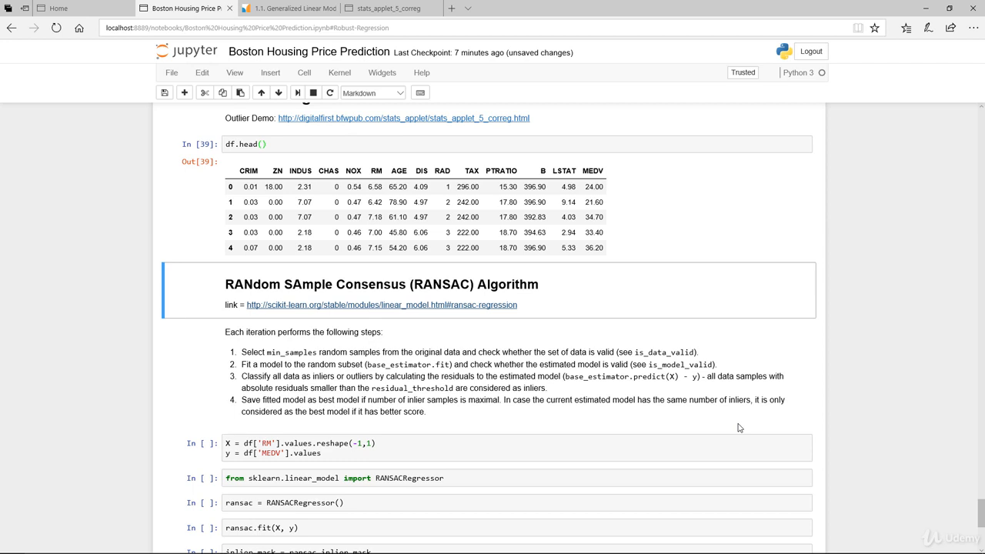
pyautogui.moveTo(742, 429)
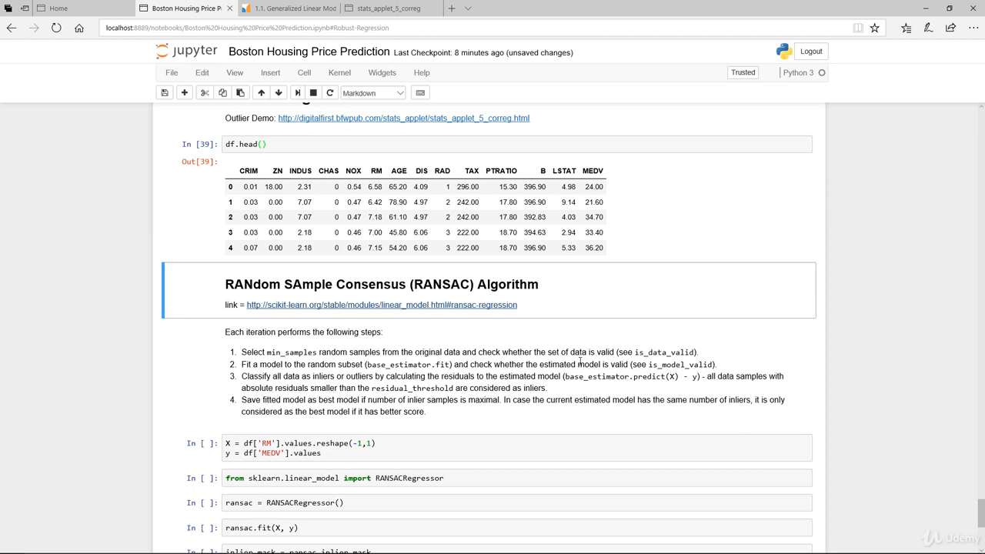
pyautogui.moveTo(600, 391)
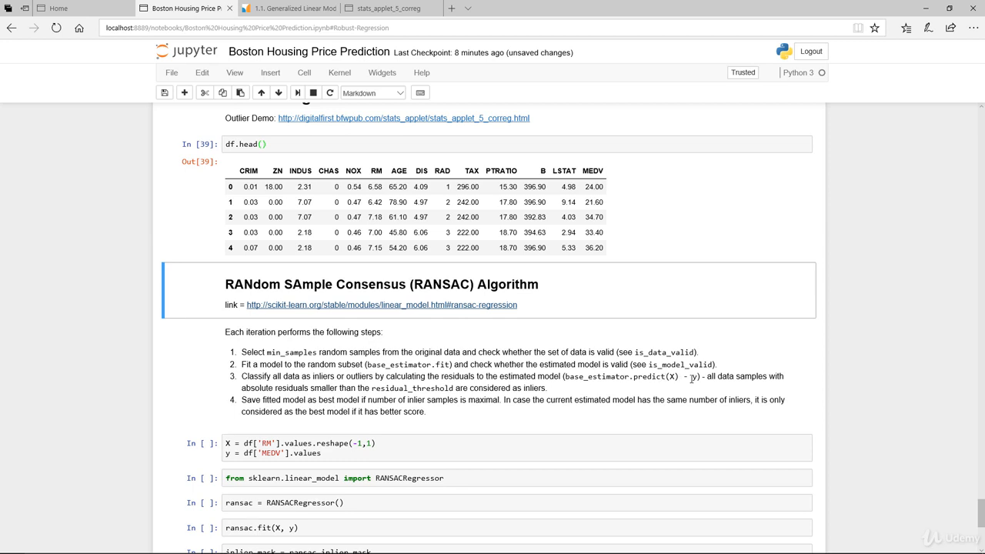
pyautogui.moveTo(698, 388)
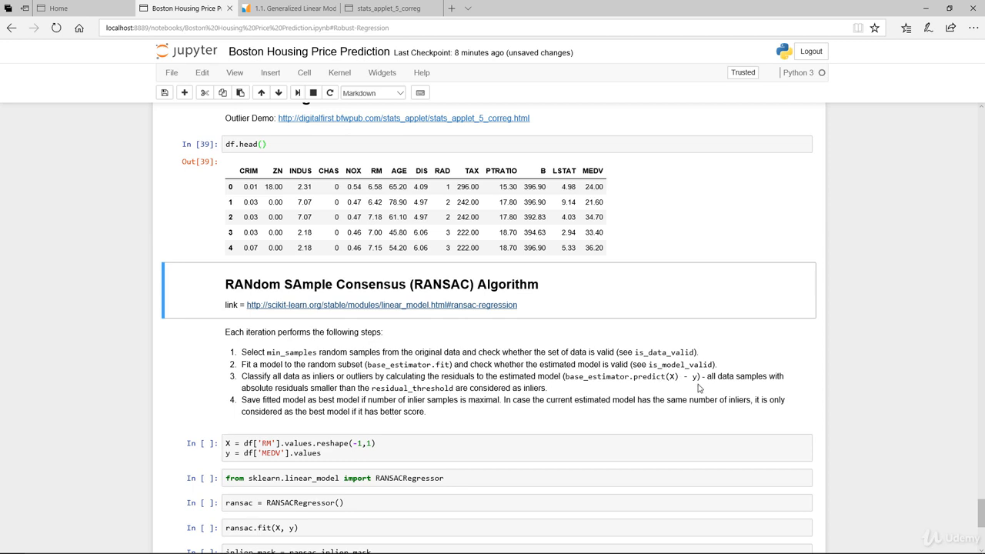
pyautogui.moveTo(794, 387)
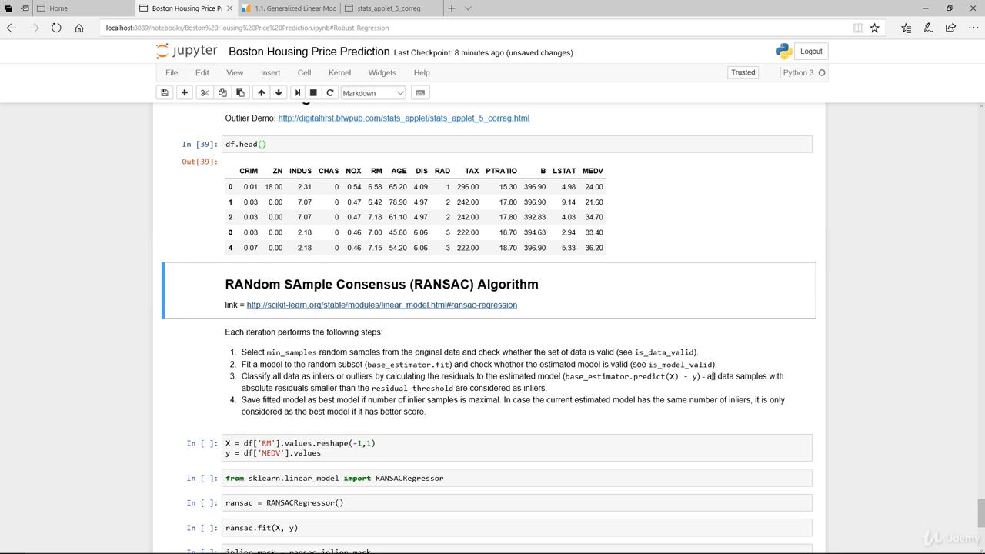
# Review the applet scatterplot with residuals shown, then return to the housing notebook
pyautogui.click(384, 7)
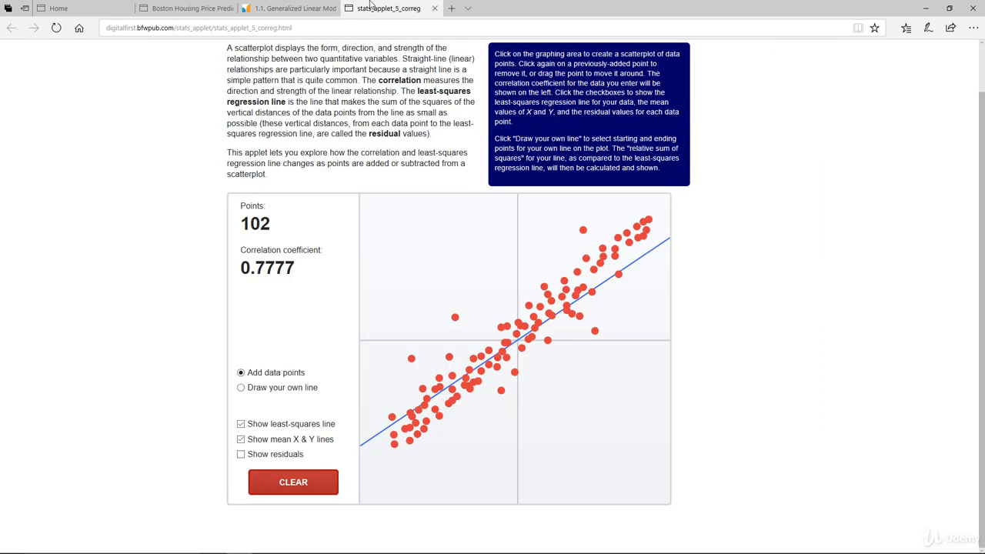
pyautogui.click(240, 456)
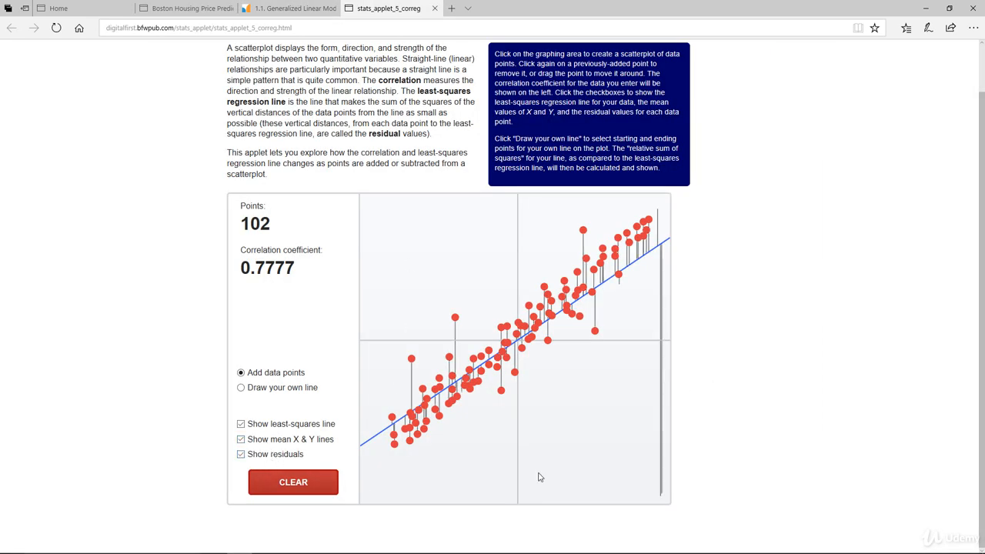
pyautogui.moveTo(598, 310)
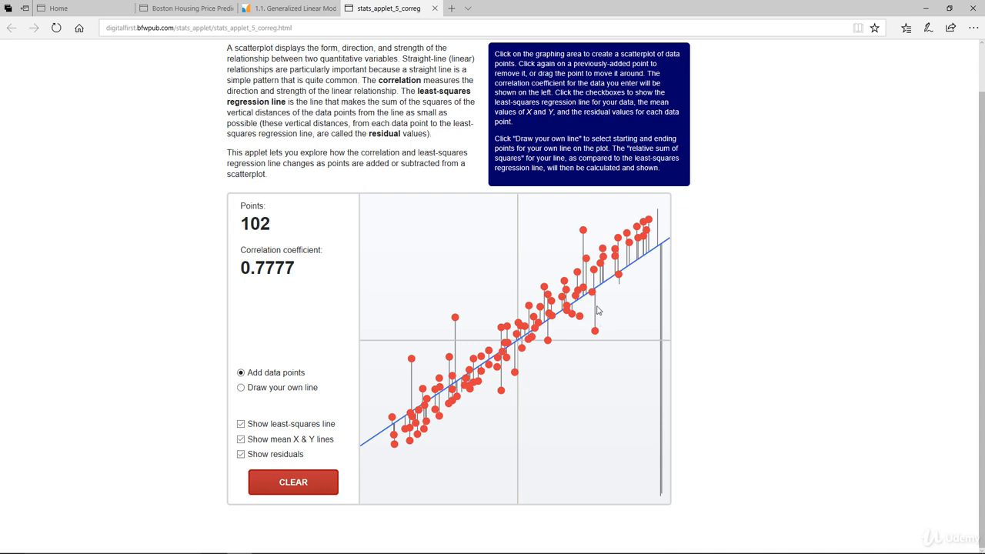
pyautogui.moveTo(595, 300)
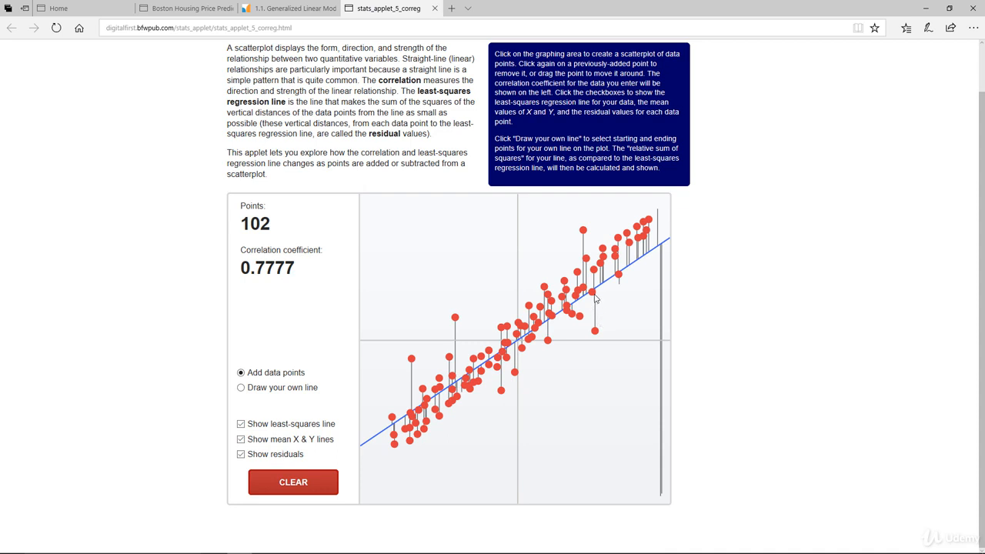
pyautogui.moveTo(597, 314)
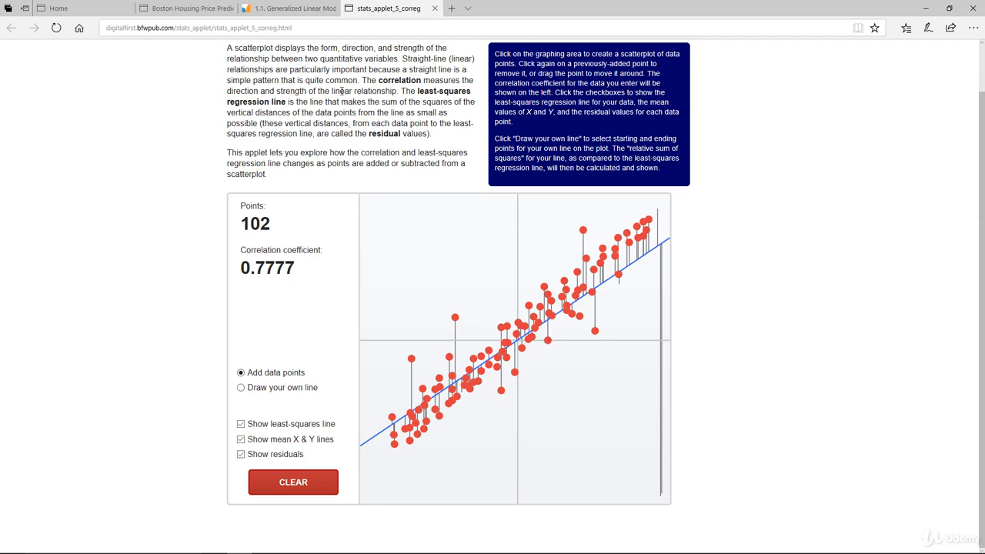
pyautogui.click(176, 13)
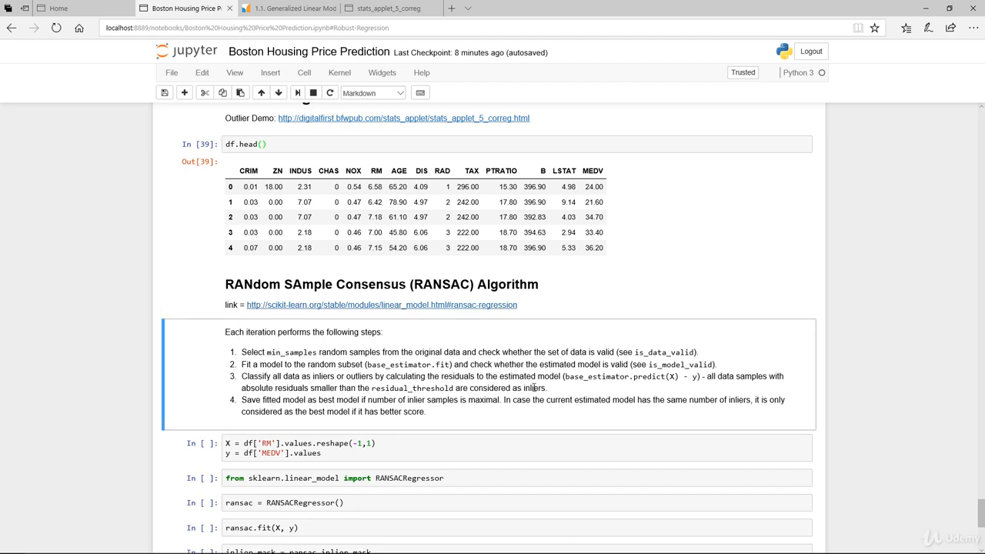
pyautogui.moveTo(274, 411)
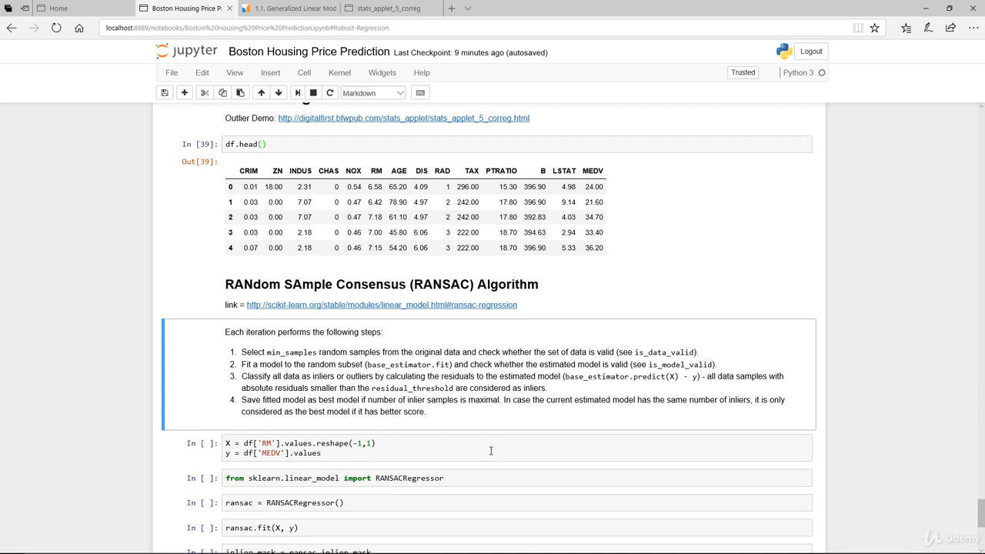
pyautogui.moveTo(632, 421)
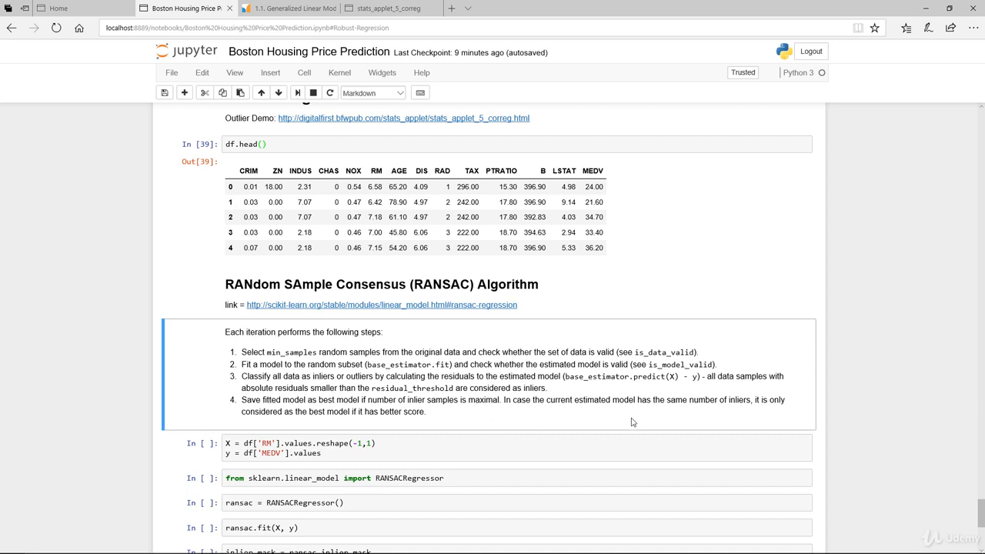
pyautogui.moveTo(846, 435)
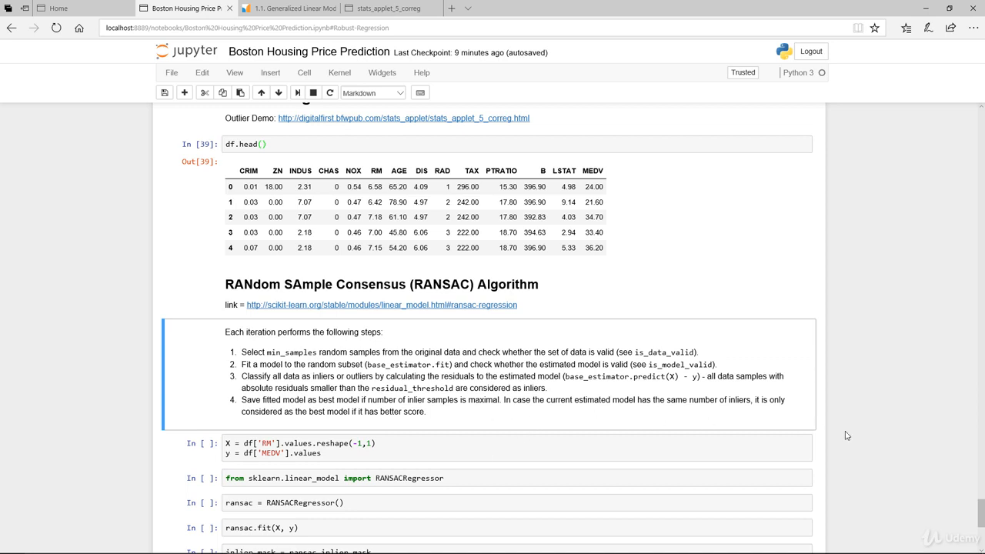
pyautogui.scroll(-3)
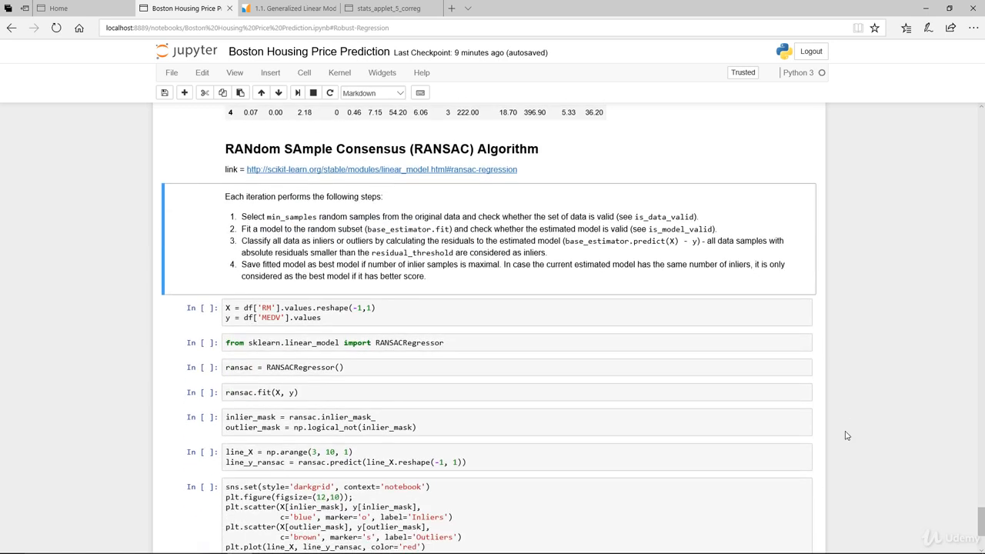
pyautogui.moveTo(794, 415)
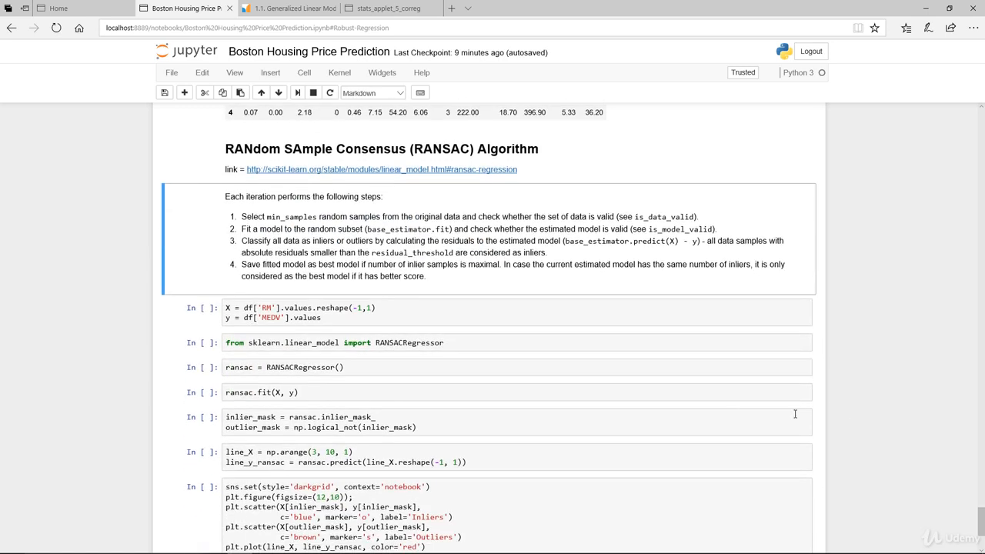
# Run the cells defining X (RM) and y (MEDV), importing RANSACRegressor and creating the regressor
pyautogui.click(431, 317)
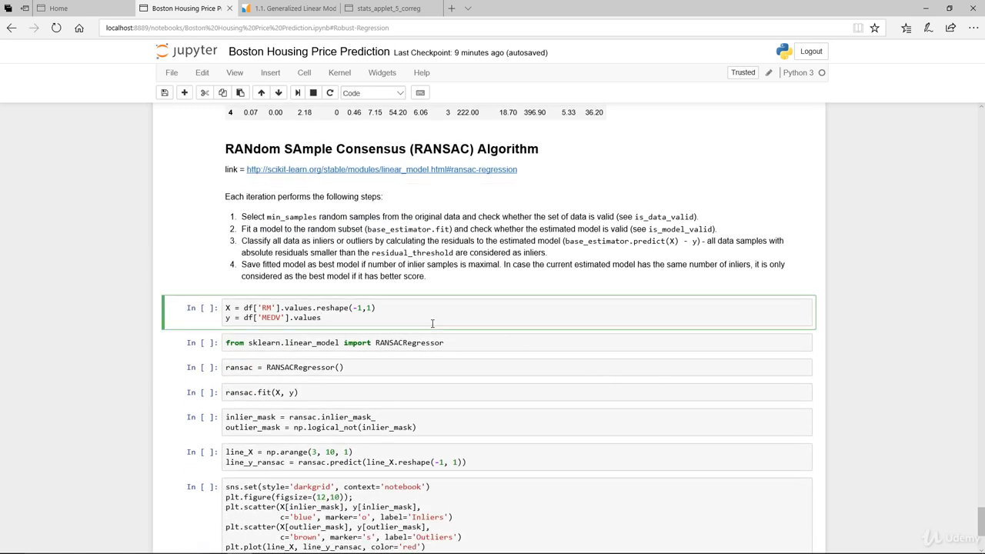
pyautogui.click(274, 308)
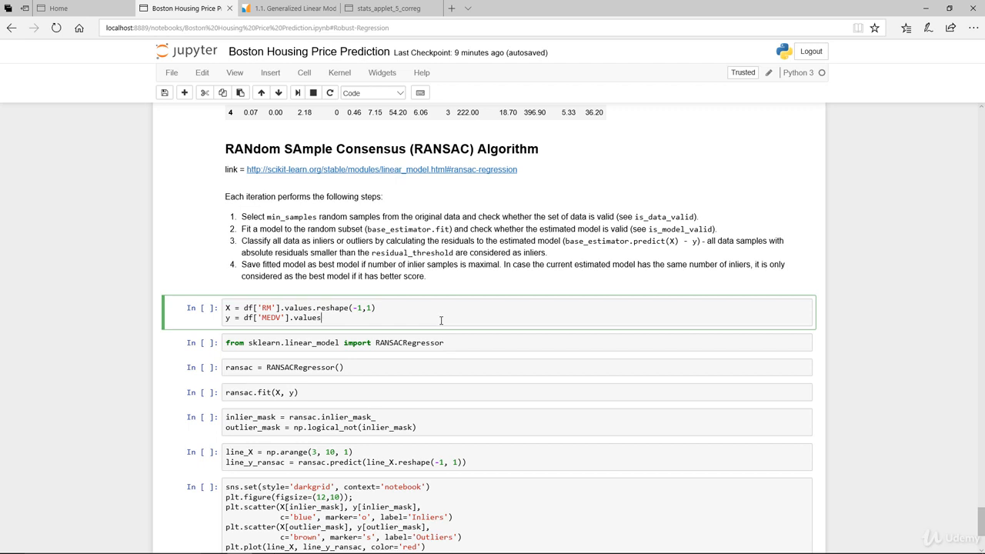
pyautogui.moveTo(363, 317)
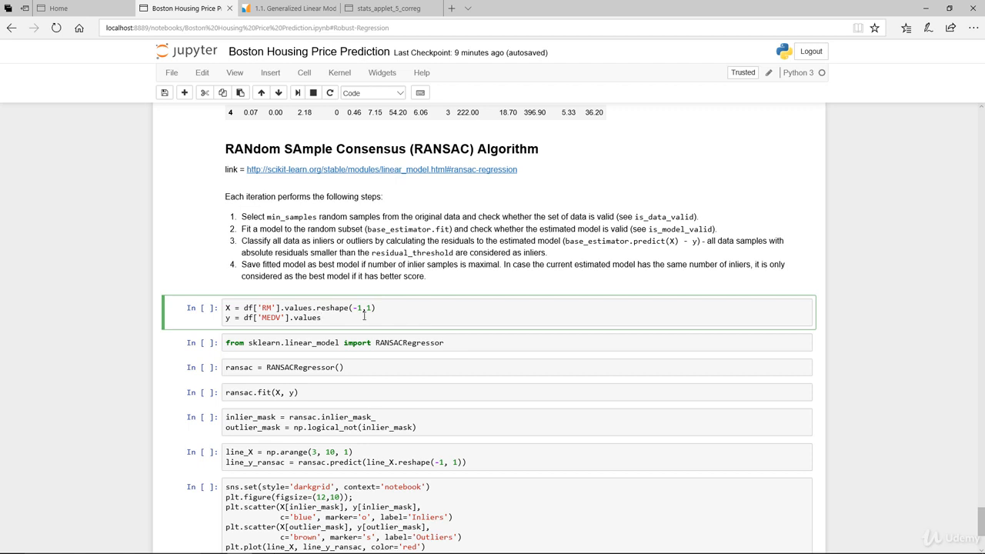
pyautogui.moveTo(311, 308); pyautogui.dragTo(375, 308)
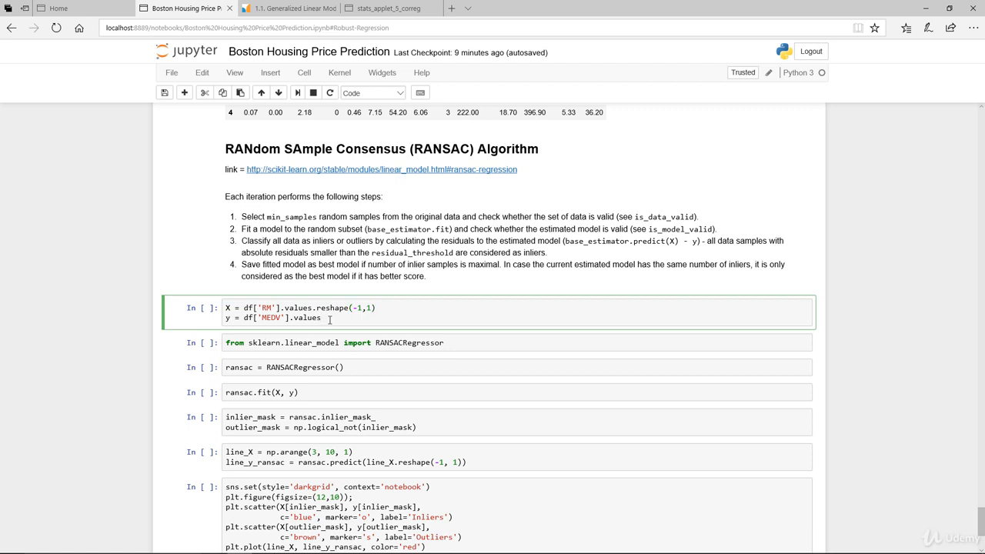
pyautogui.press('Shift+Enter')
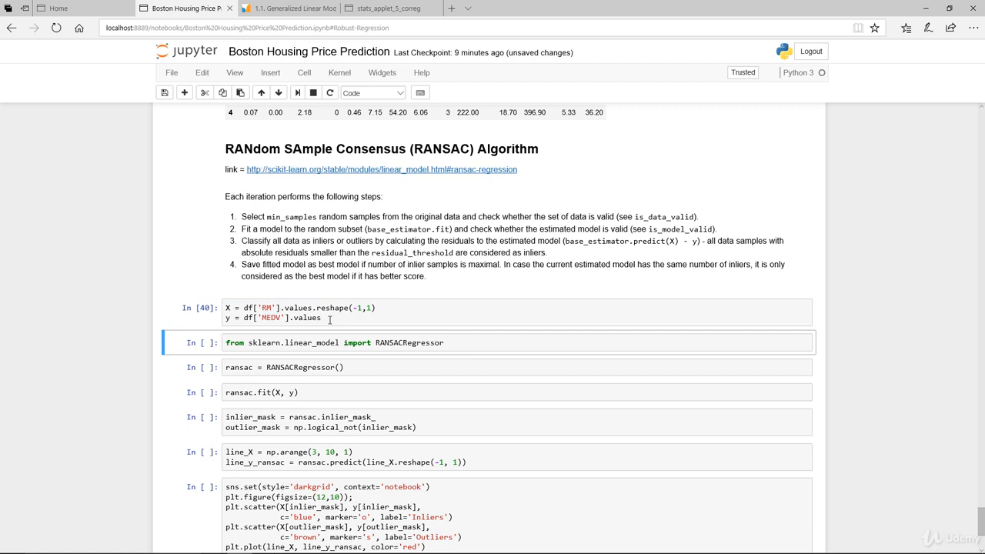
pyautogui.press('Shift+Enter')
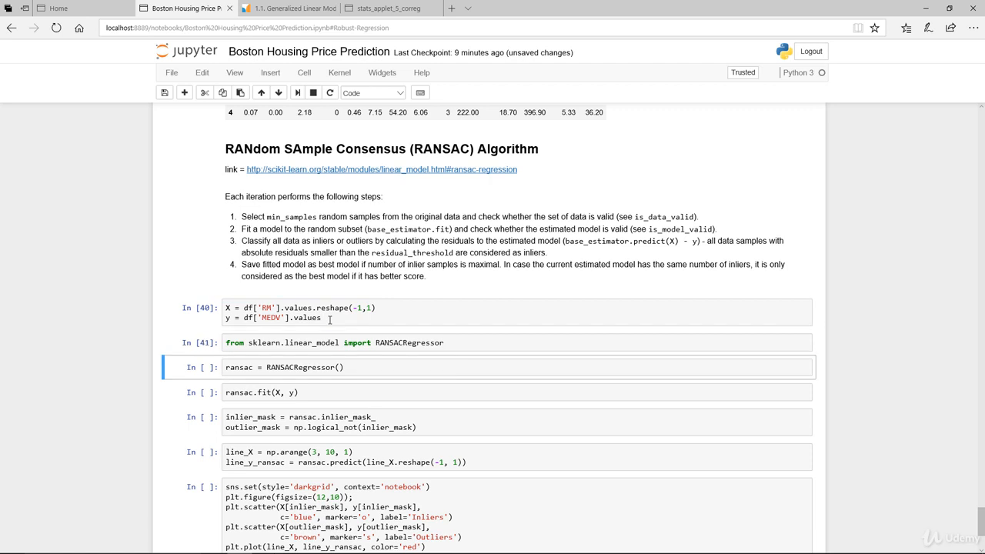
pyautogui.press('Shift+Enter')
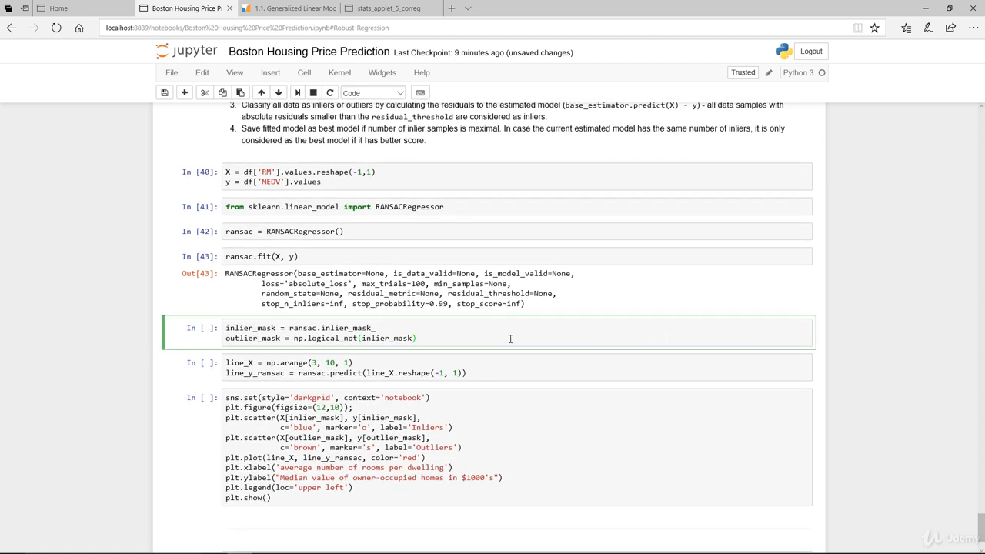
pyautogui.moveTo(249, 255)
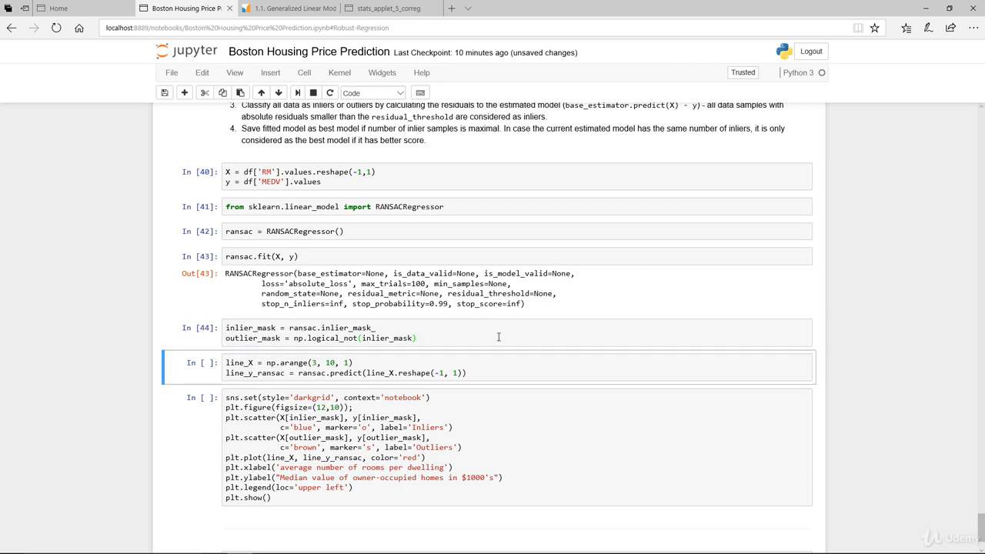
pyautogui.moveTo(255, 363)
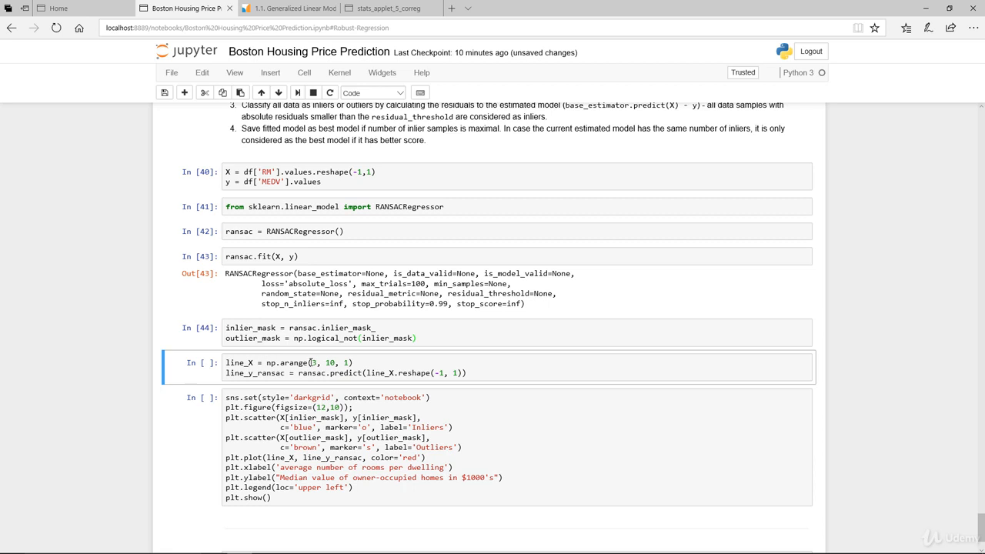
# Examine the np.arange call for line_X and the red fitted-line code in the seaborn plotting cell
pyautogui.click(475, 373)
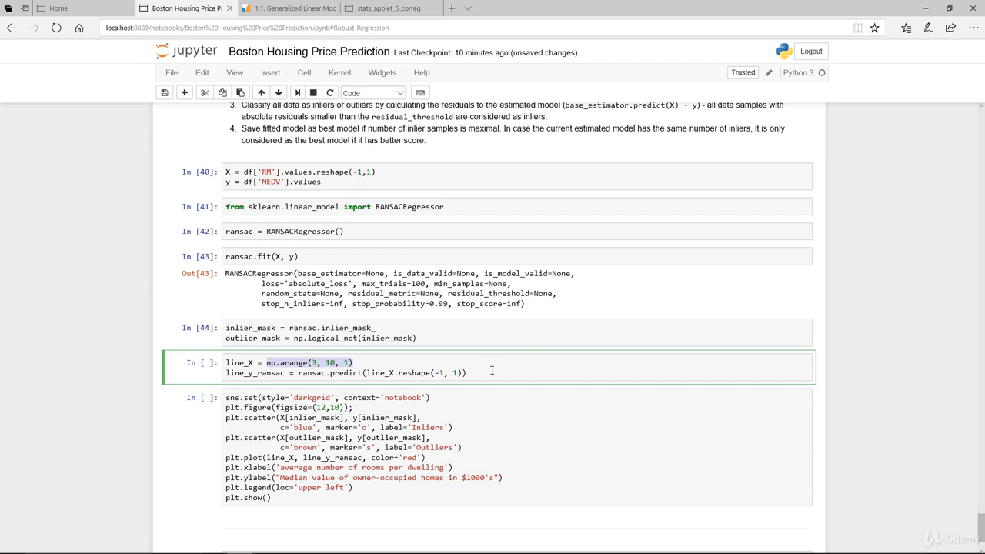
pyautogui.click(489, 371)
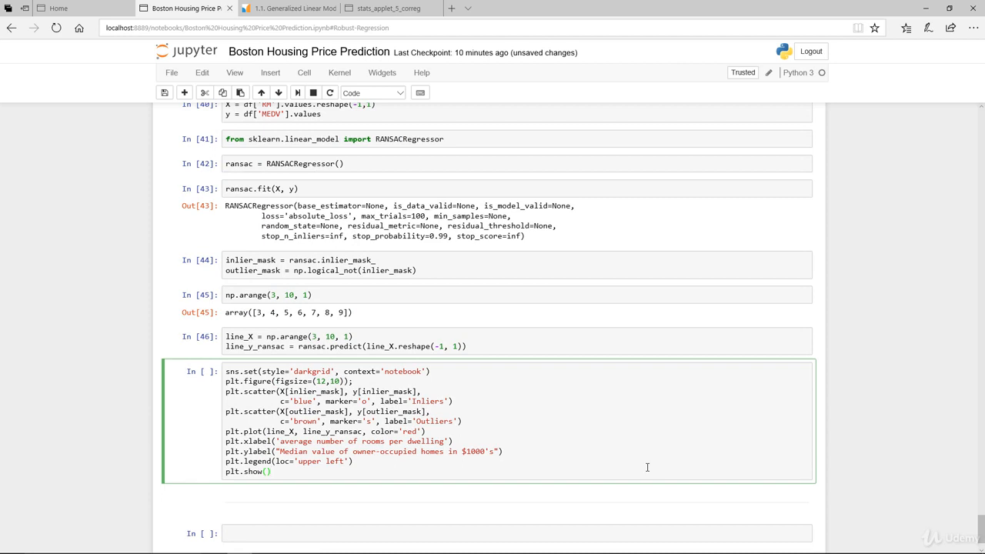
pyautogui.click(277, 472)
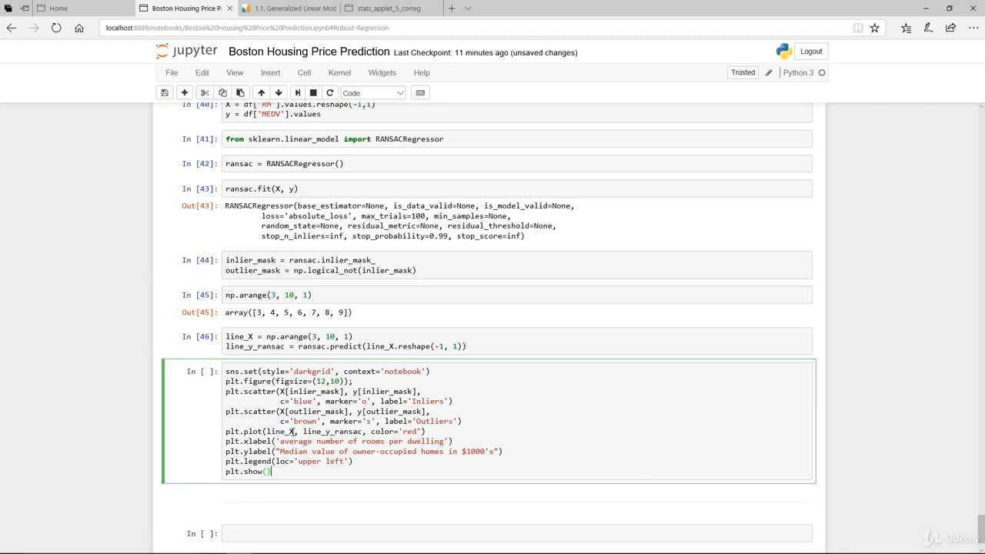
pyautogui.tripleClick(323, 431)
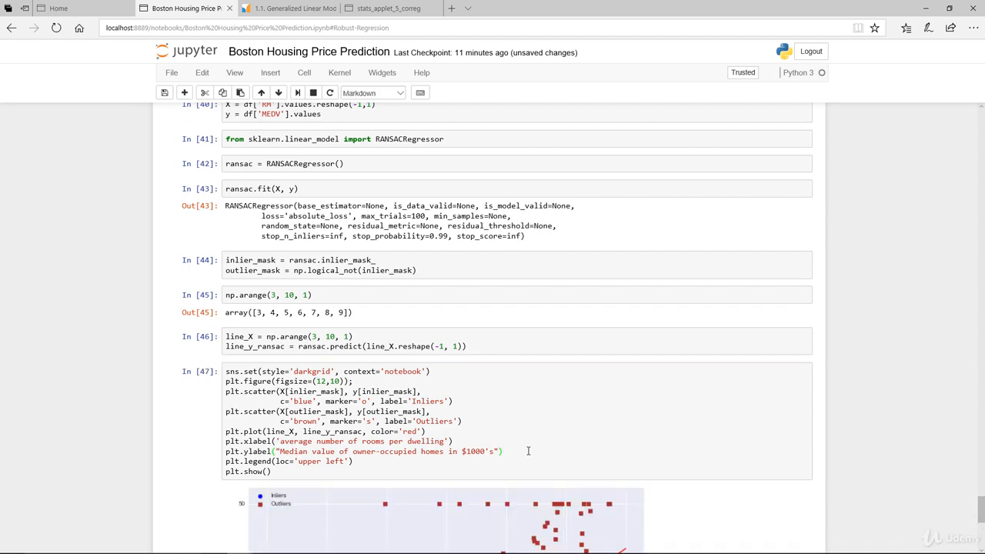
# Scroll over the rendered RM vs MEDV RANSAC plot of blue inliers, outliers and red fitted line
pyautogui.scroll(-3)
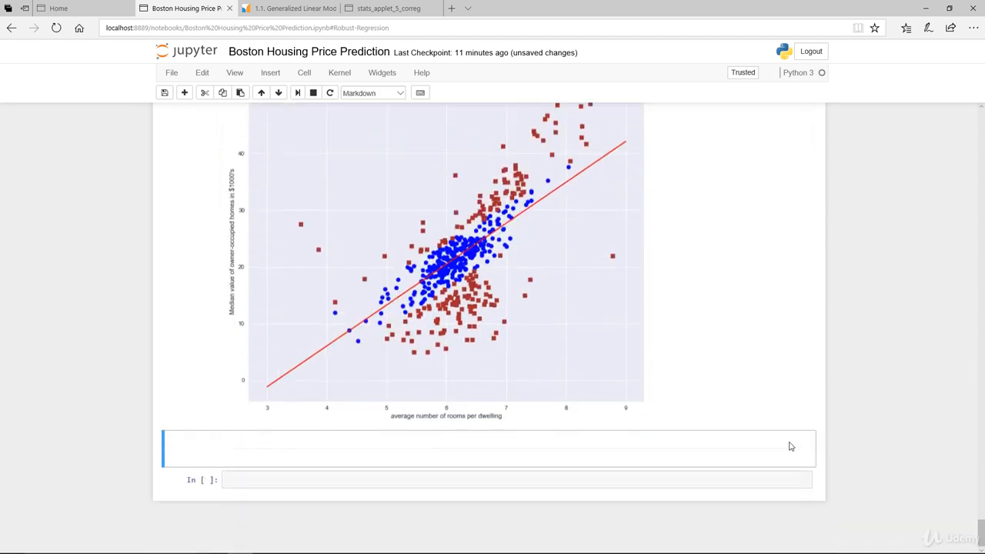
pyautogui.scroll(3)
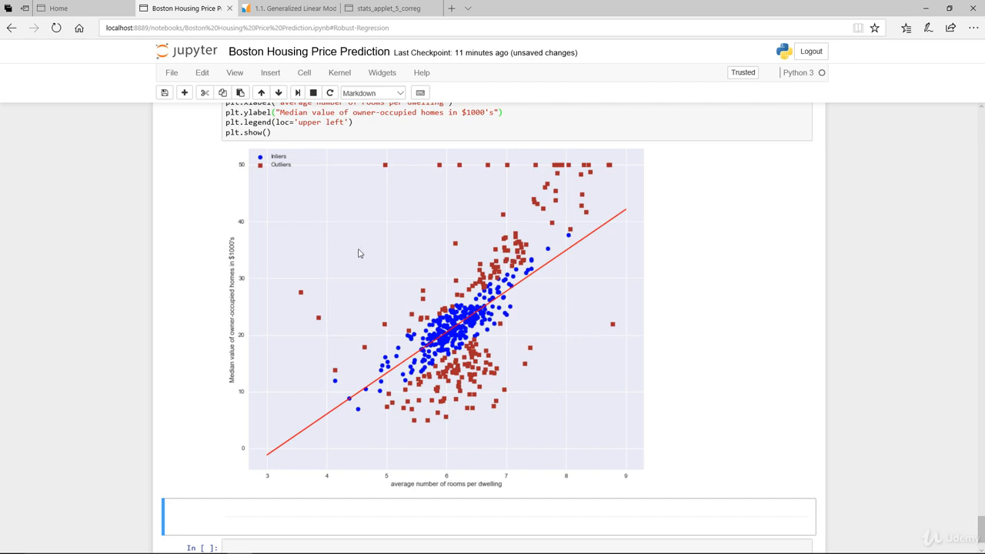
pyautogui.moveTo(499, 325)
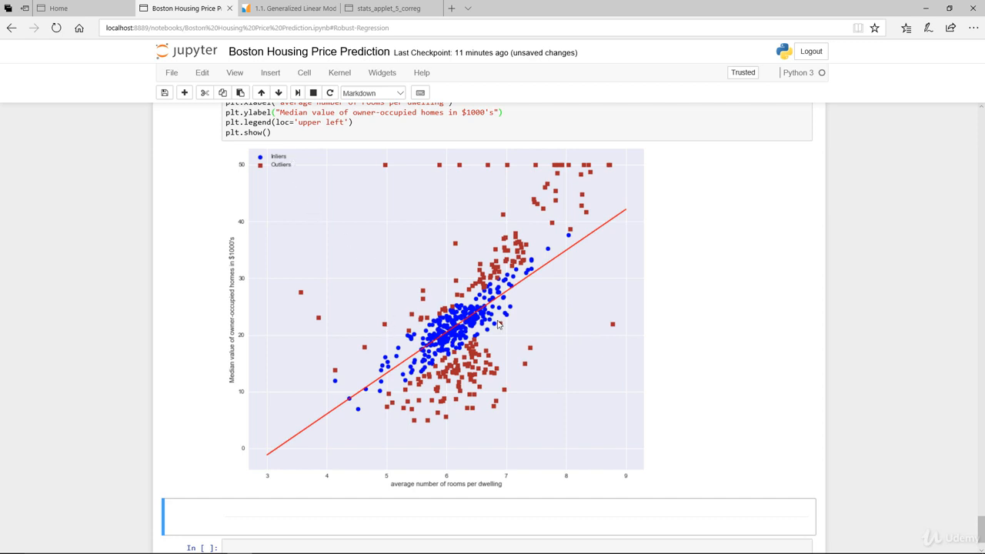
pyautogui.moveTo(557, 320)
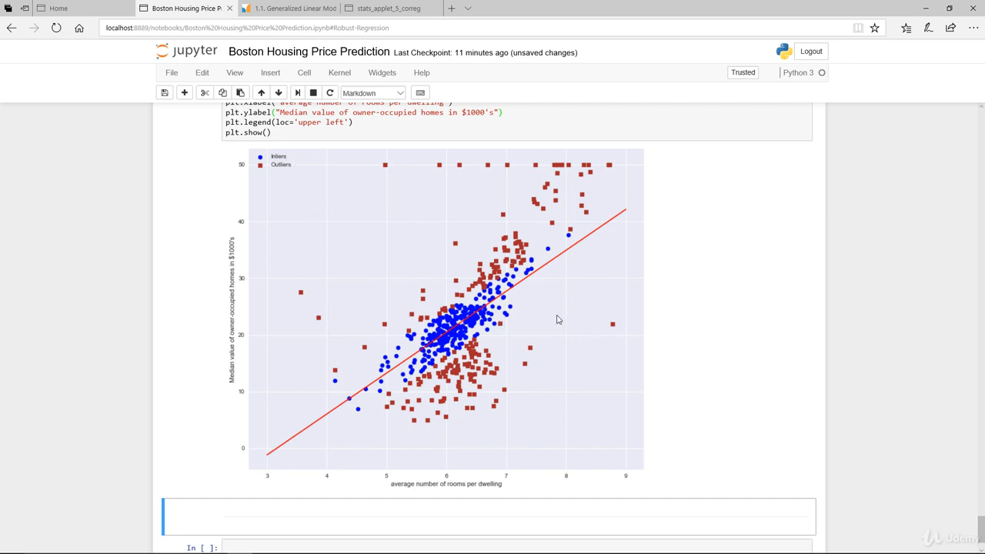
pyautogui.moveTo(353, 362)
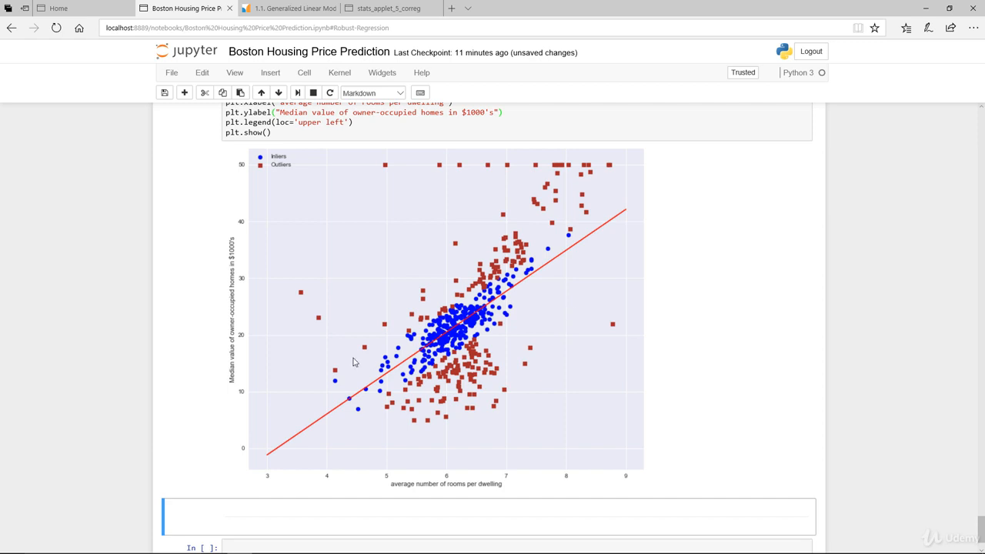
pyautogui.moveTo(660, 203)
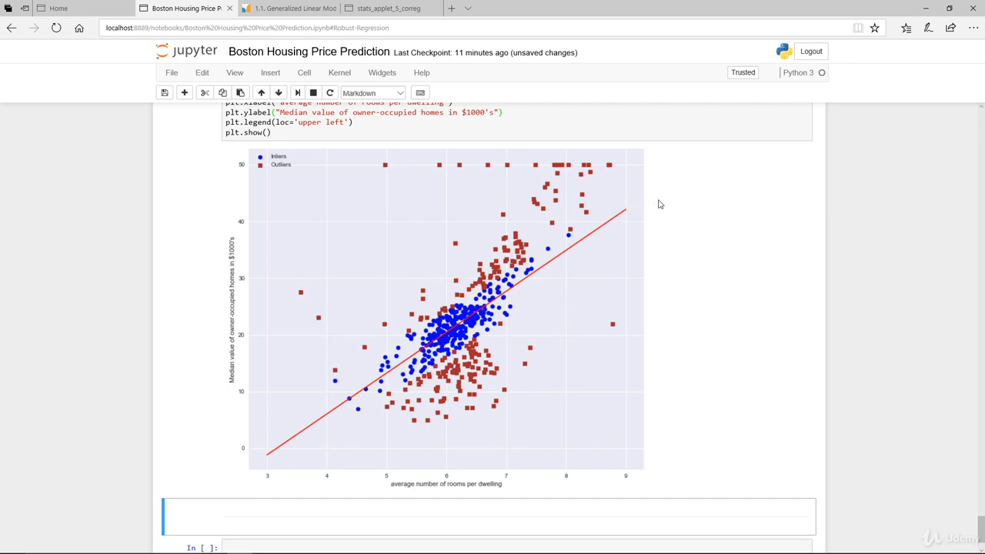
pyautogui.moveTo(634, 212)
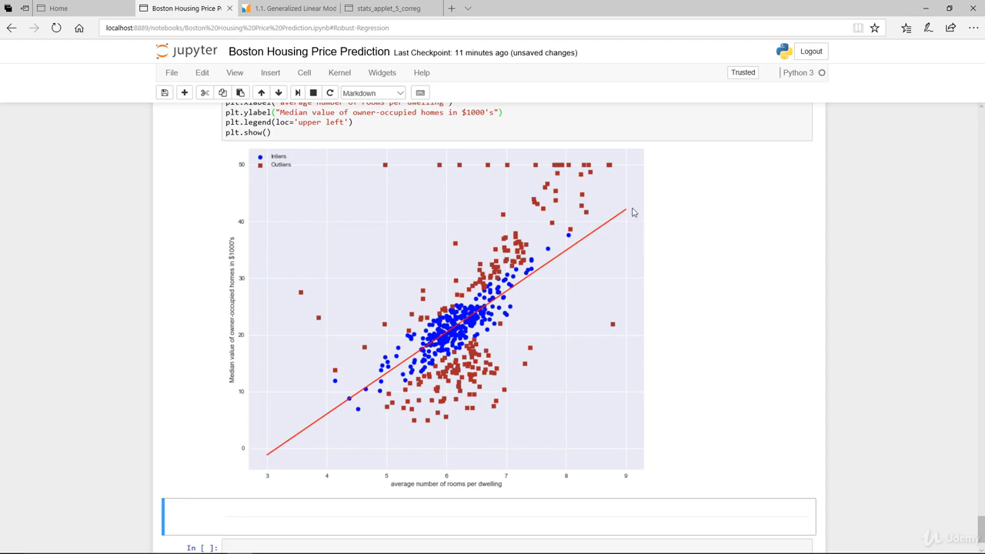
pyautogui.moveTo(720, 270)
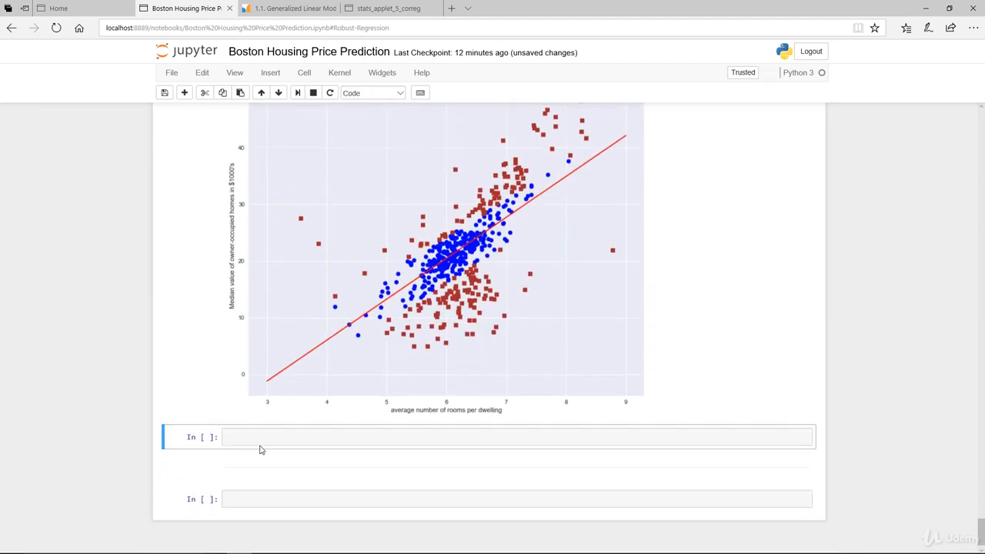
# Query ransac.estimator_.coef_ (7.2175) and ransac.estimator_.intercept_ using Tab completion
pyautogui.write('ransac.c')
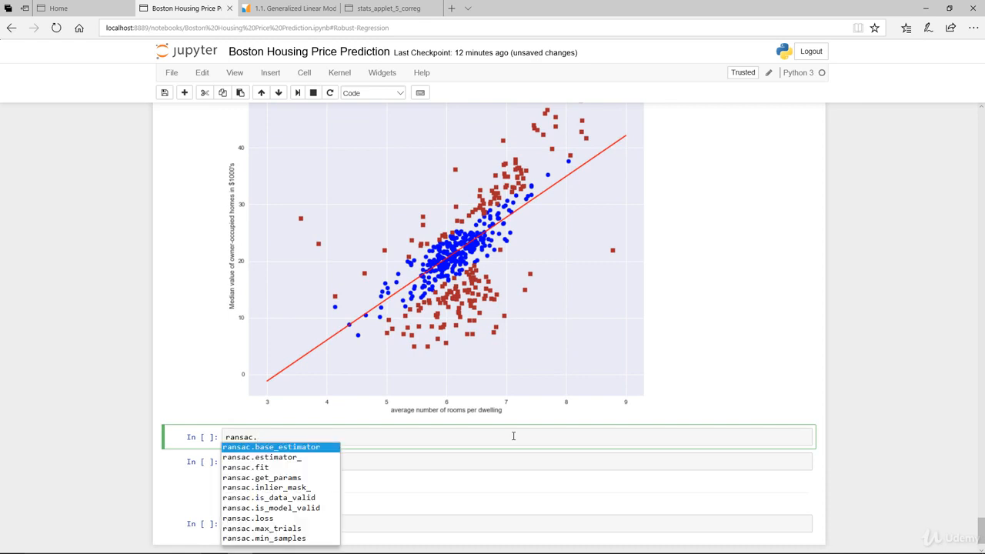
pyautogui.click(270, 446)
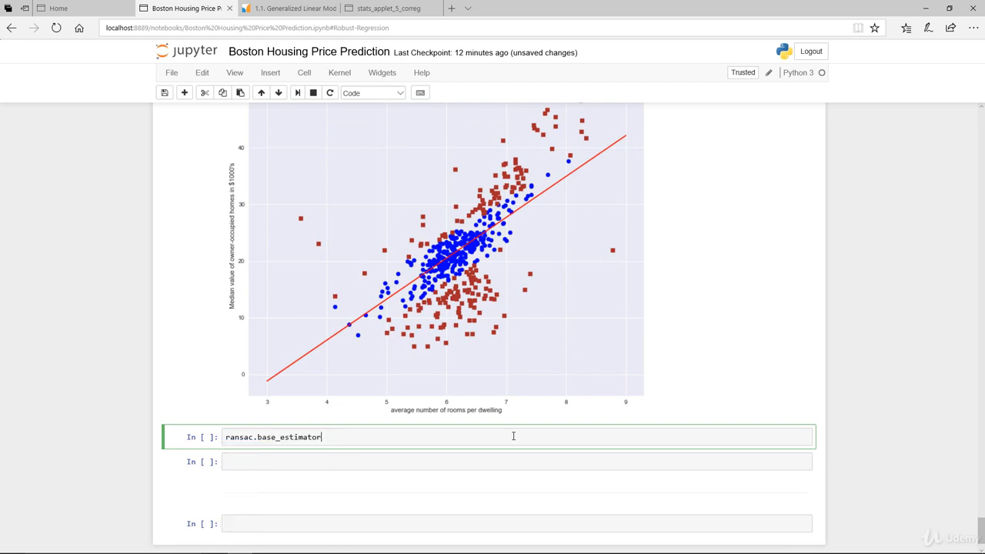
pyautogui.write('.')
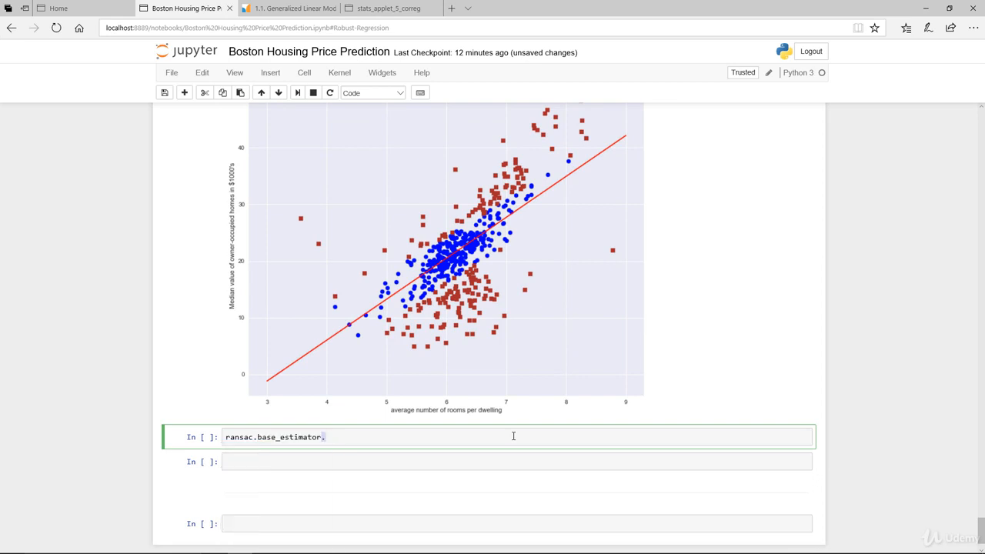
pyautogui.press('Tab')
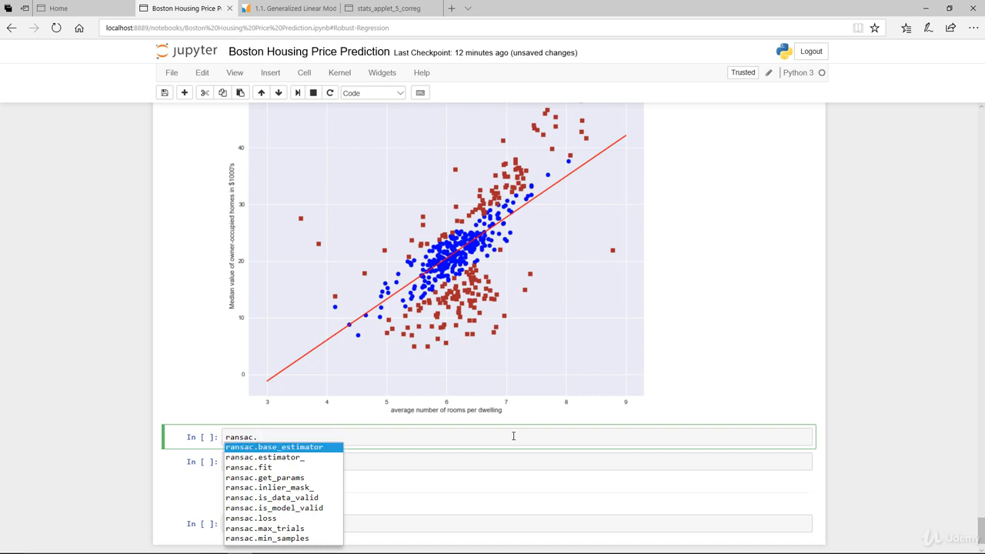
pyautogui.click(268, 458)
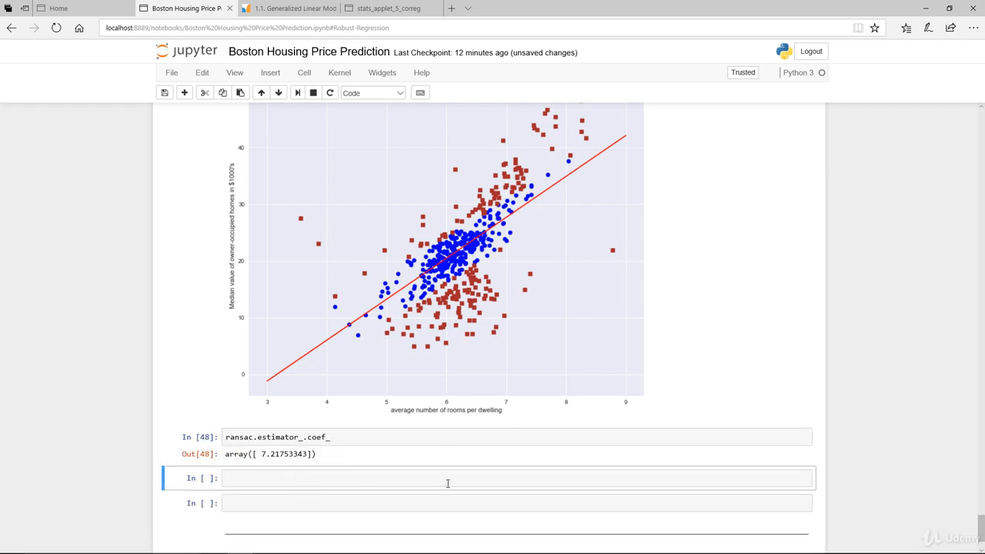
pyautogui.write('r')
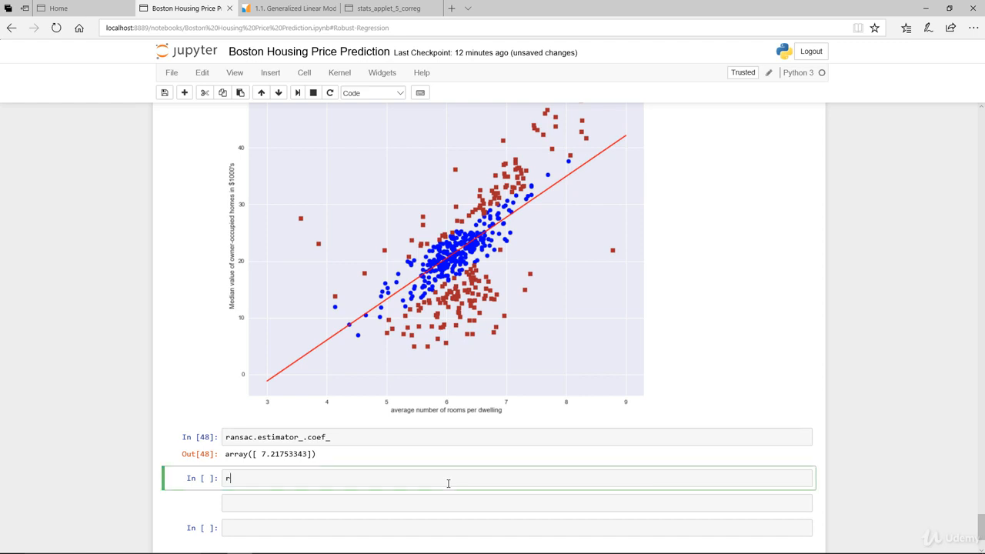
pyautogui.write('and')
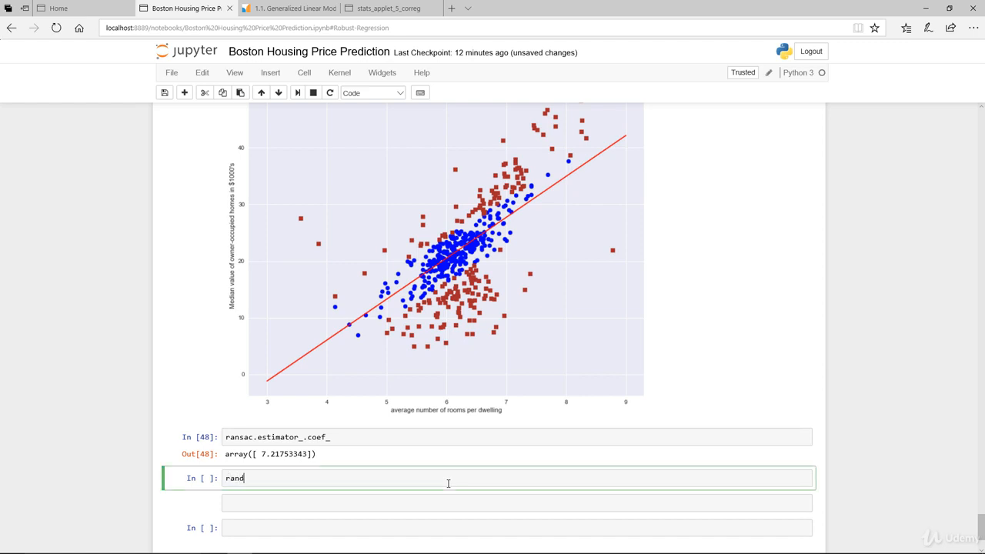
pyautogui.press('Tab')
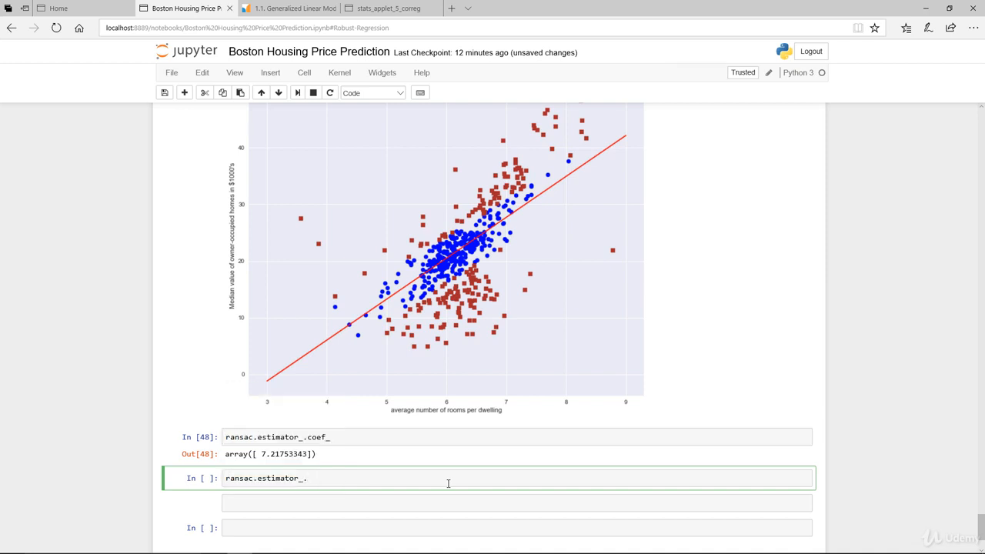
pyautogui.write('intercept_')
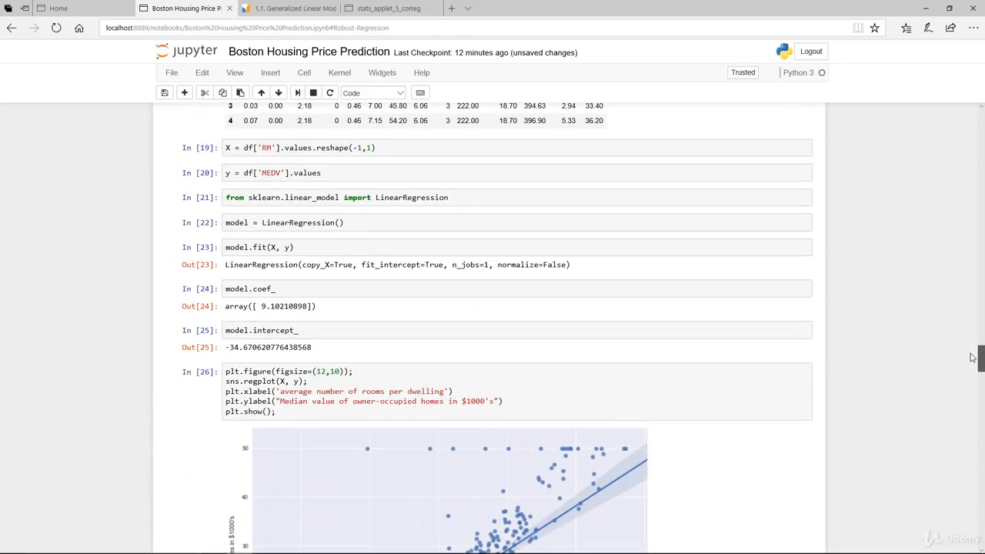
pyautogui.moveTo(329, 340)
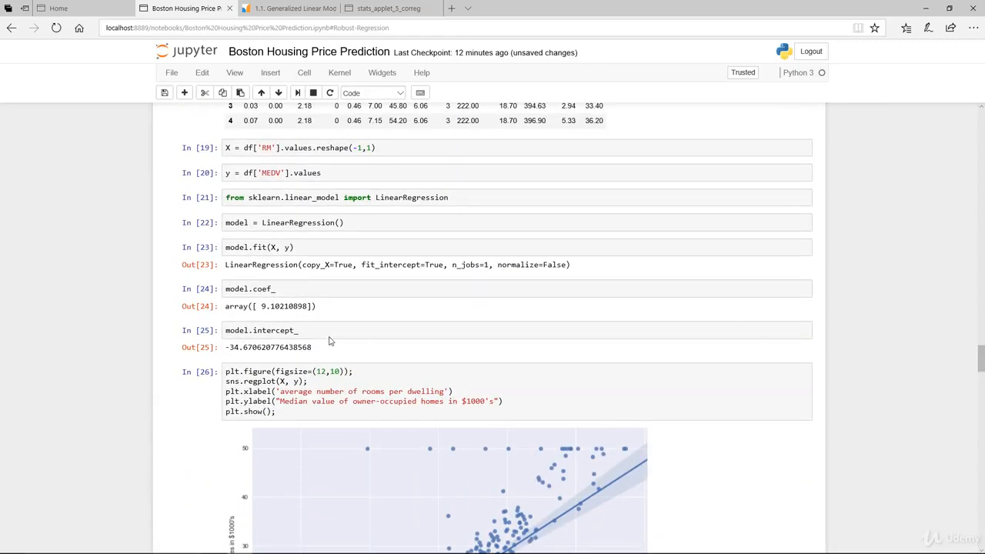
# Scroll back down to the RANSAC slope 7.2175 and intercept -22.8216 outputs
pyautogui.scroll(-3)
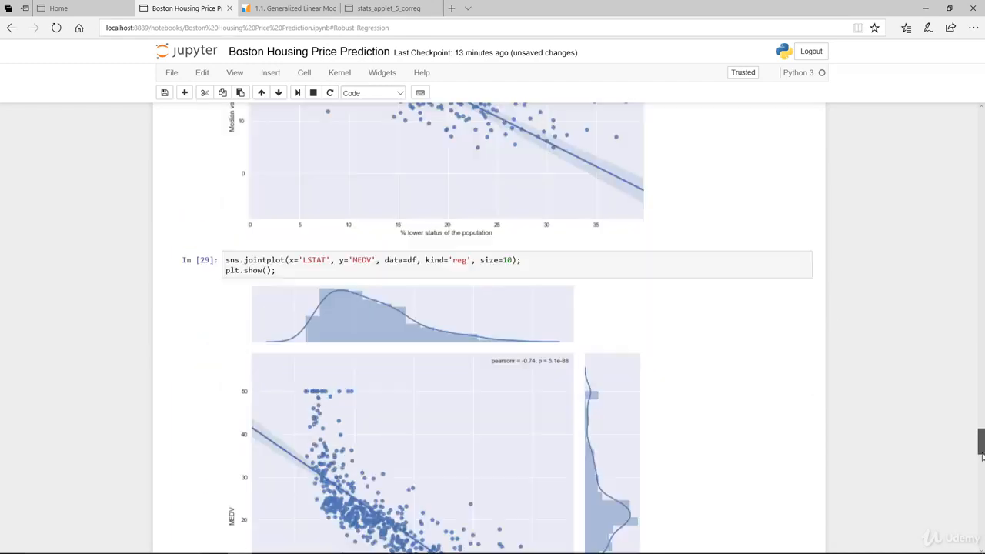
pyautogui.scroll(-3)
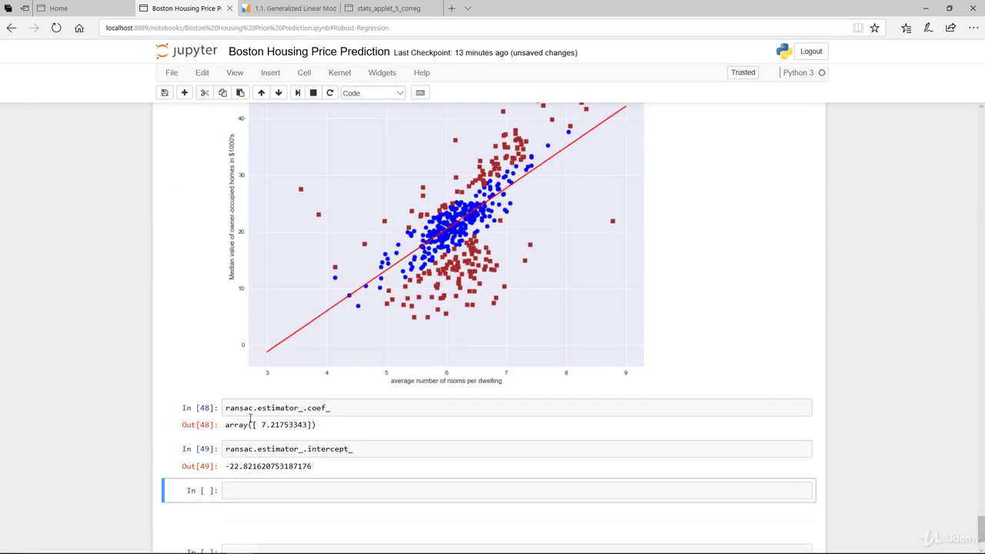
pyautogui.moveTo(287, 435)
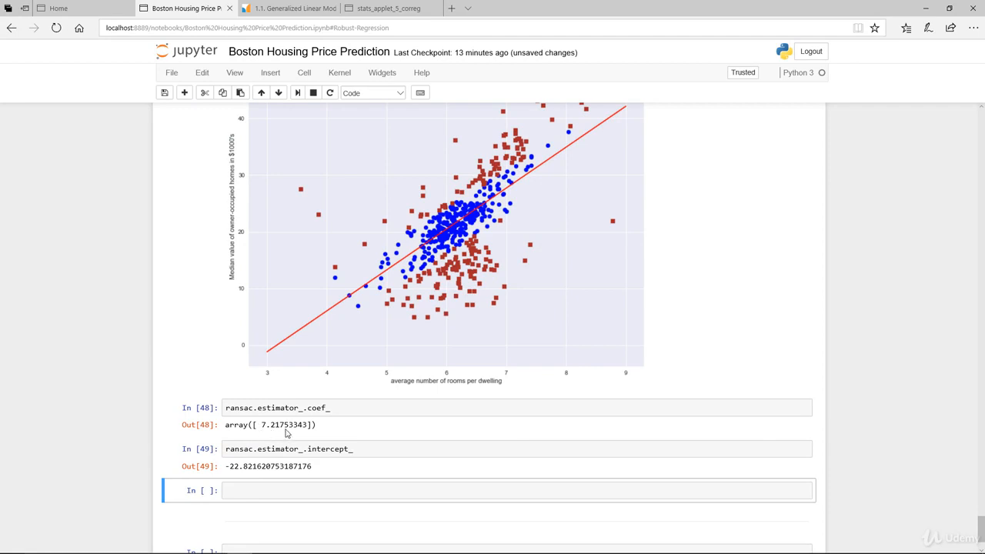
pyautogui.moveTo(264, 437)
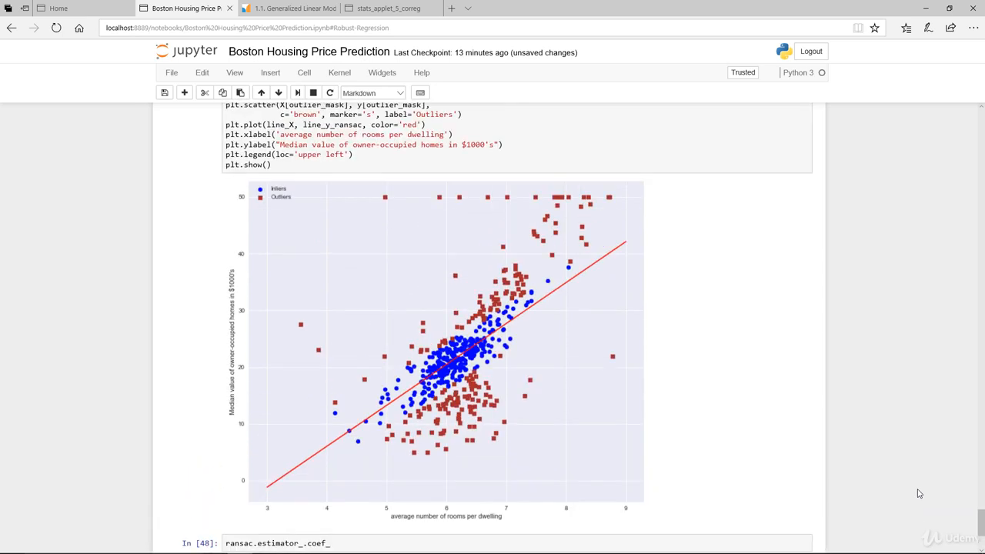
pyautogui.moveTo(904, 485)
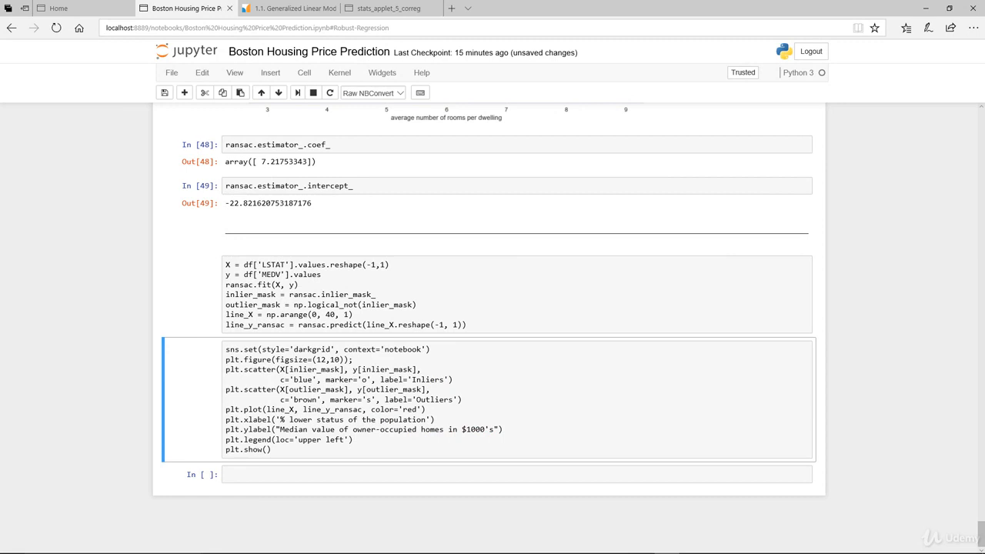
# Run the LSTAT vs MEDV RANSAC cells and view the inlier/outlier plot with legend upper right
pyautogui.click(640, 317)
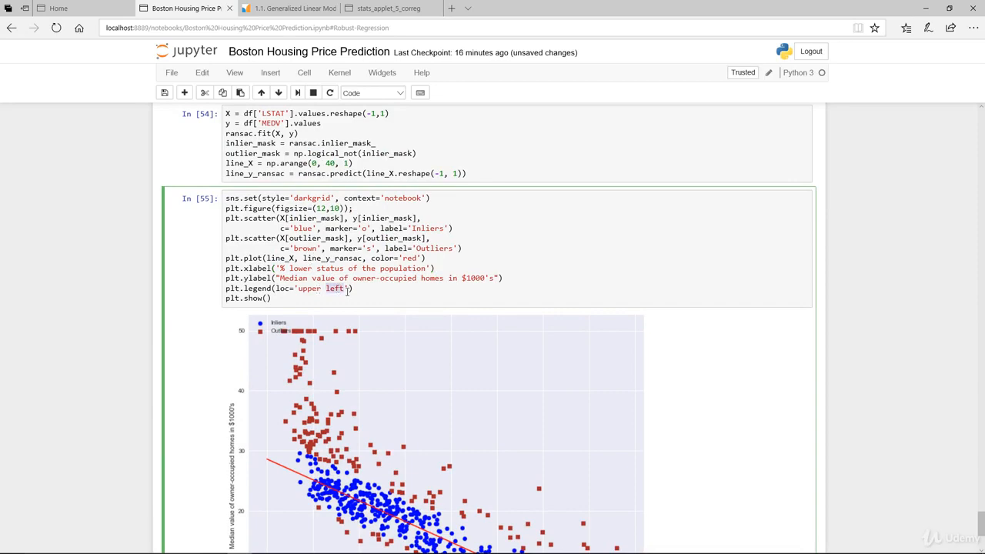
pyautogui.scroll(-3)
pyautogui.write('righ')
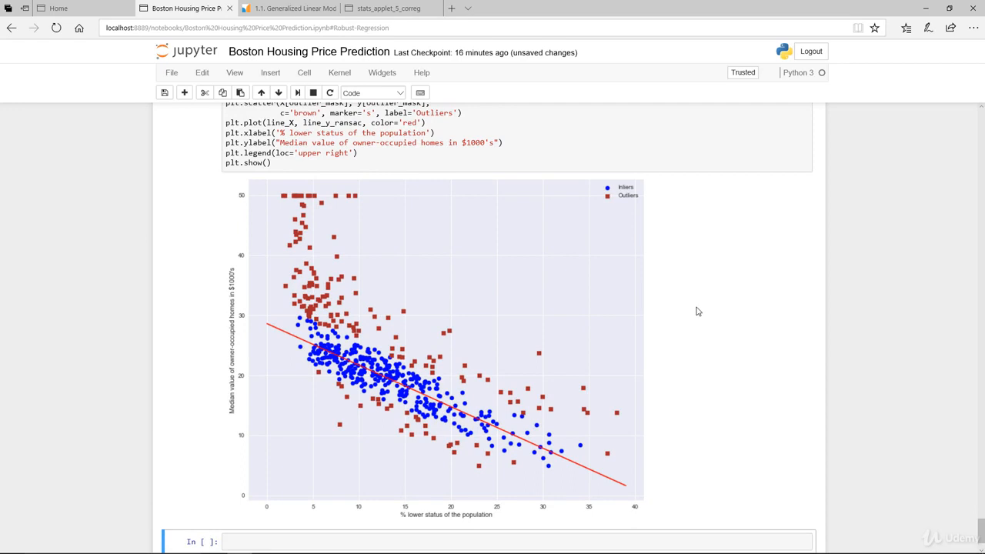
pyautogui.moveTo(492, 231)
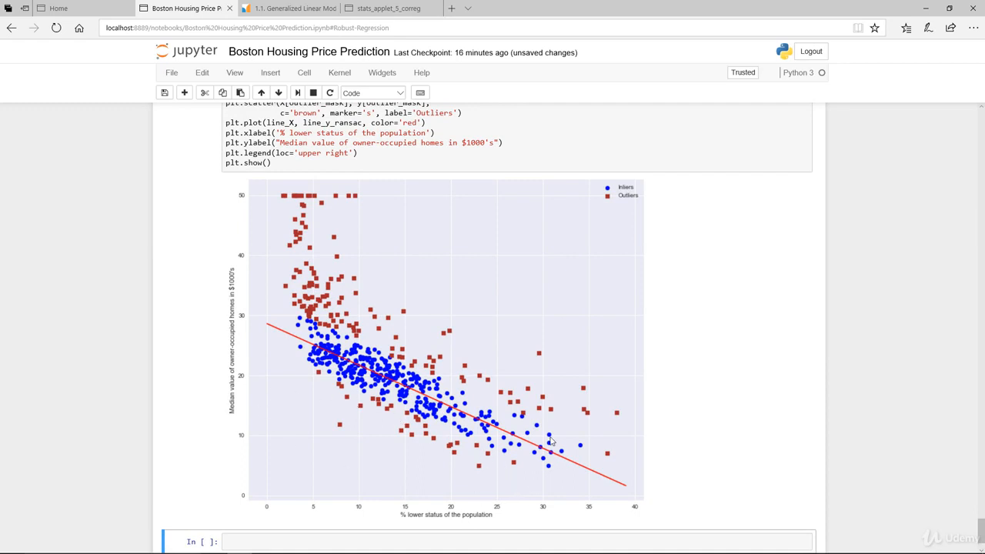
pyautogui.moveTo(577, 434)
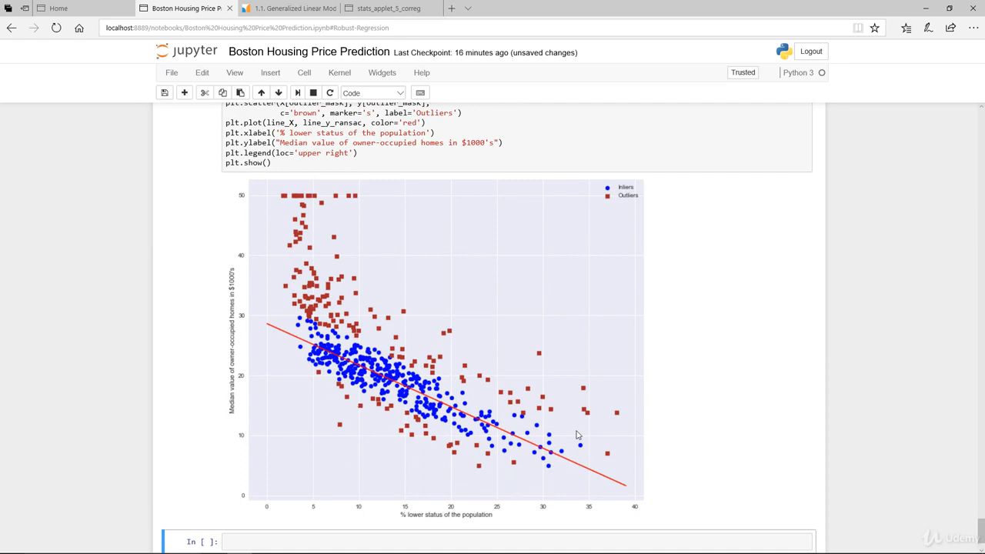
pyautogui.moveTo(820, 422)
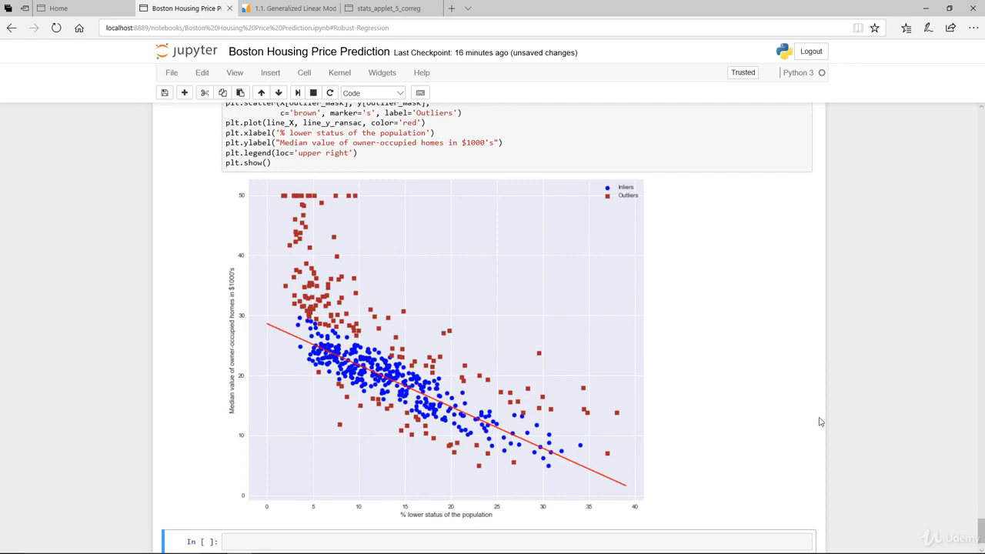